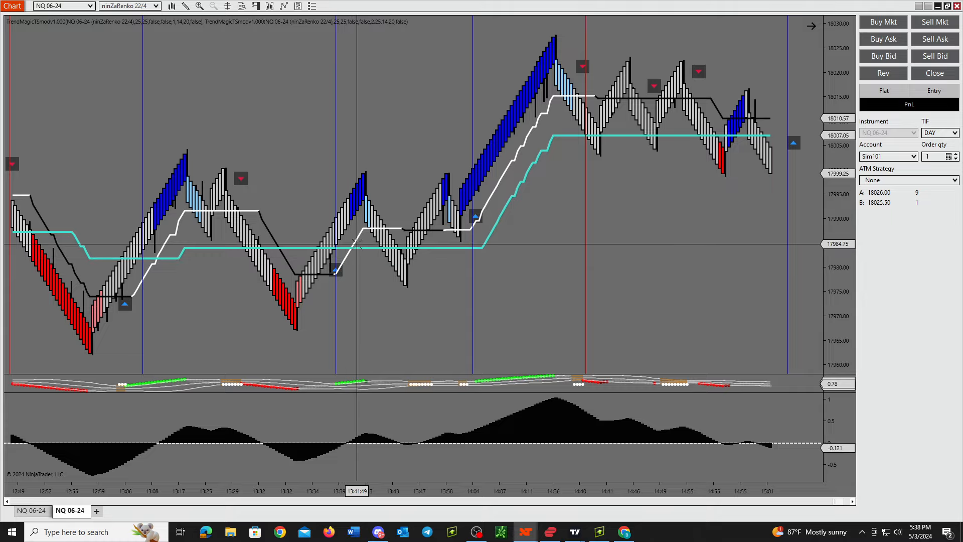
pyautogui.moveTo(364, 240)
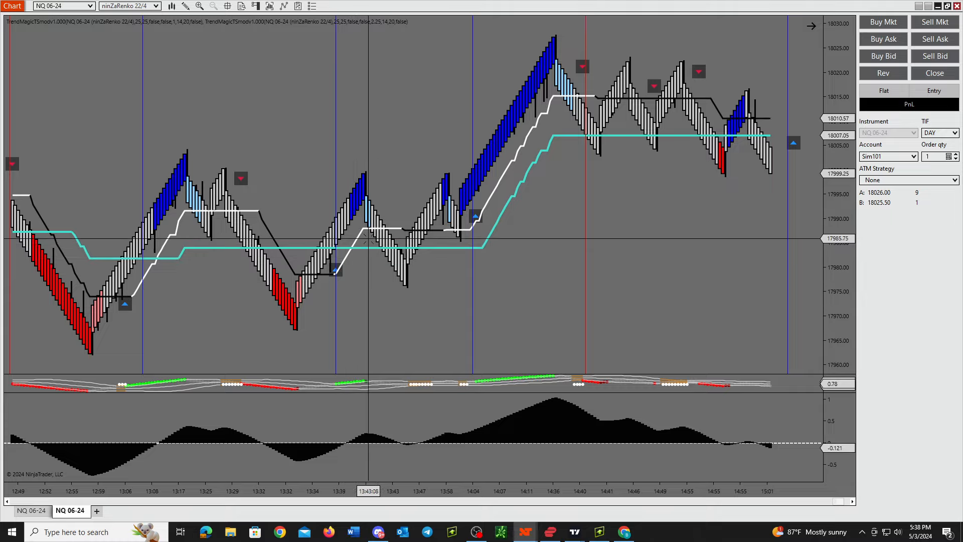
pyautogui.moveTo(249, 334)
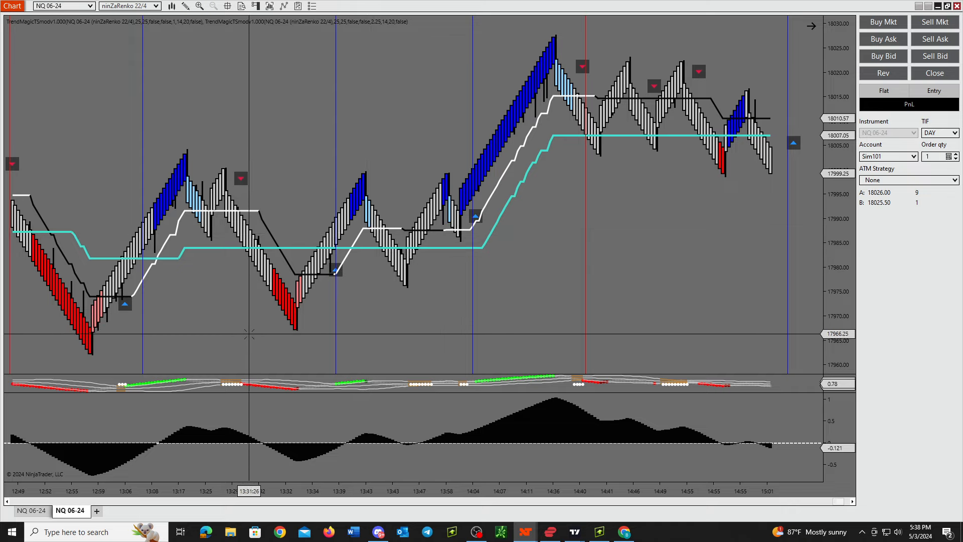
pyautogui.moveTo(222, 331)
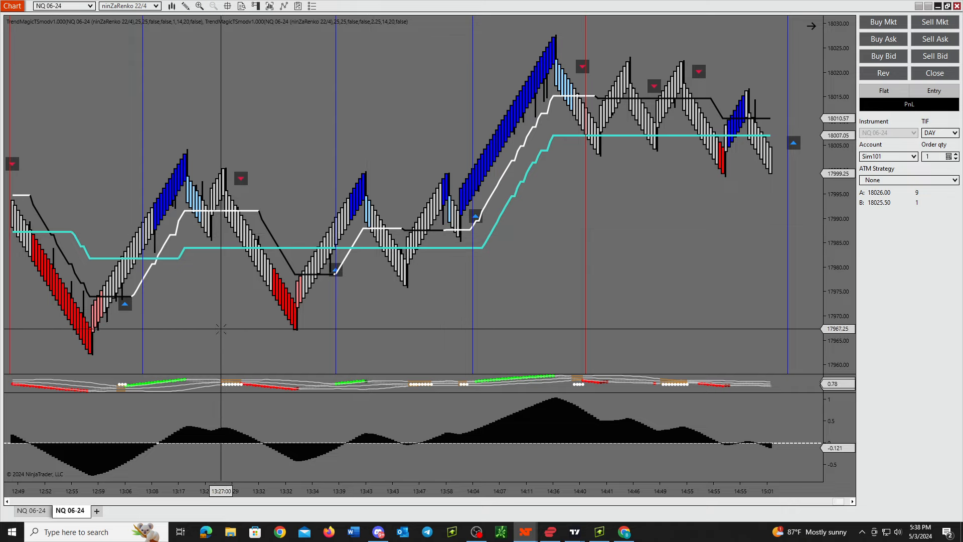
pyautogui.moveTo(227, 348)
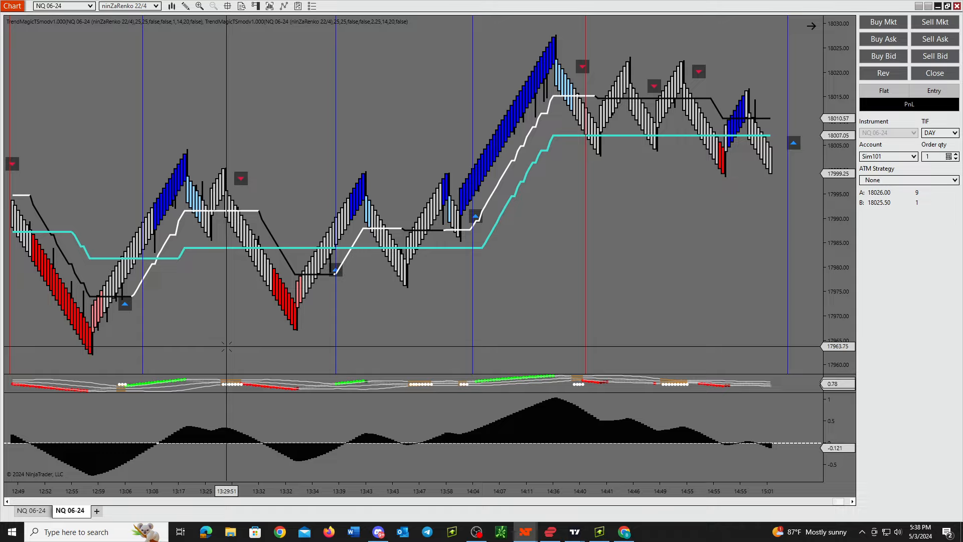
pyautogui.moveTo(226, 349)
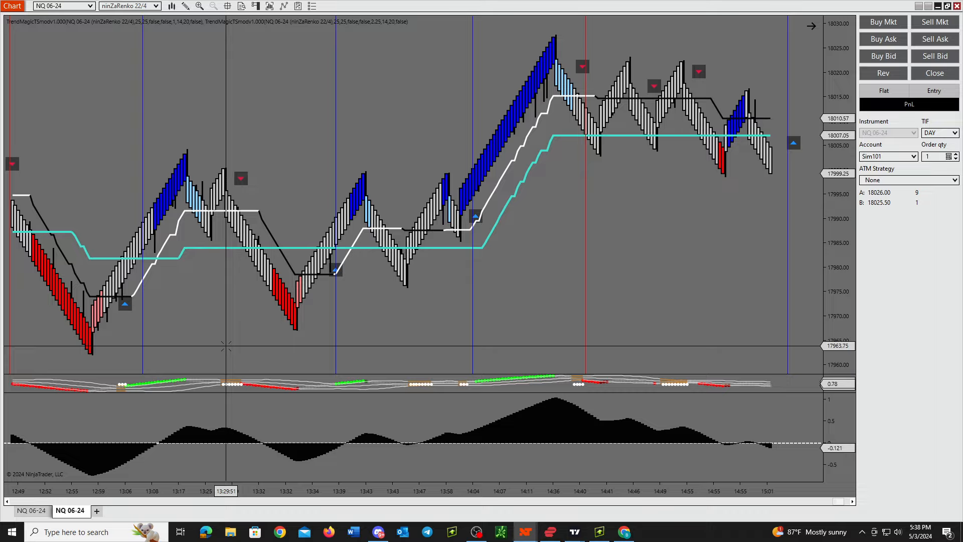
pyautogui.moveTo(192, 342)
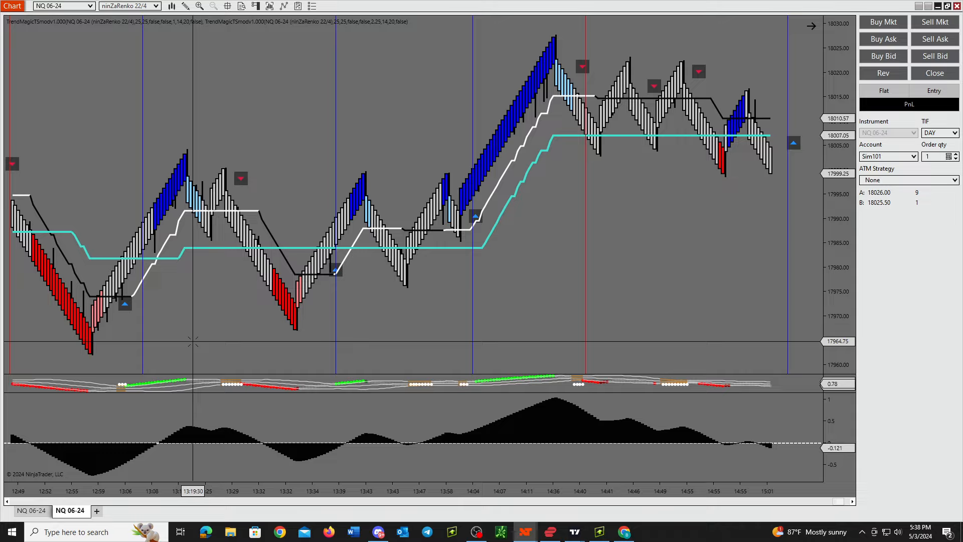
pyautogui.moveTo(265, 353)
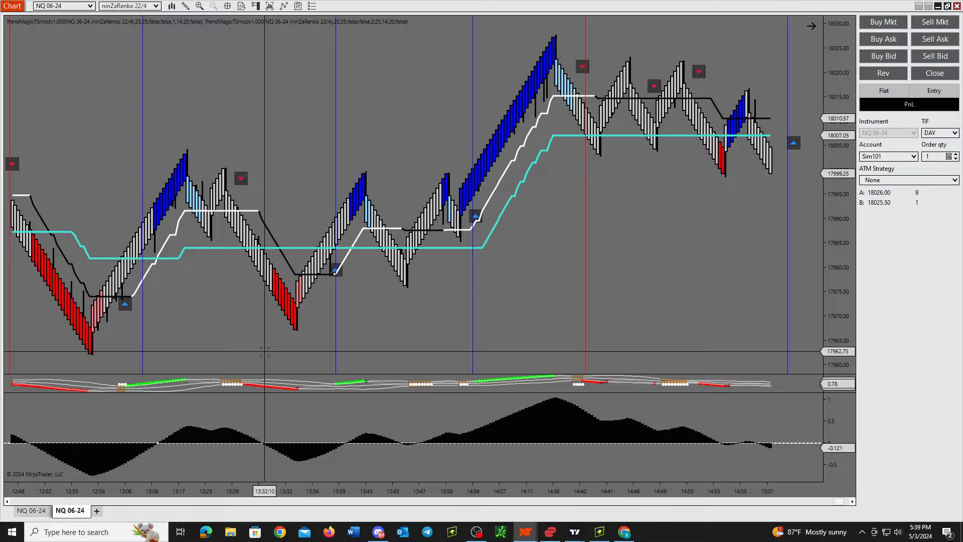
pyautogui.moveTo(462, 295)
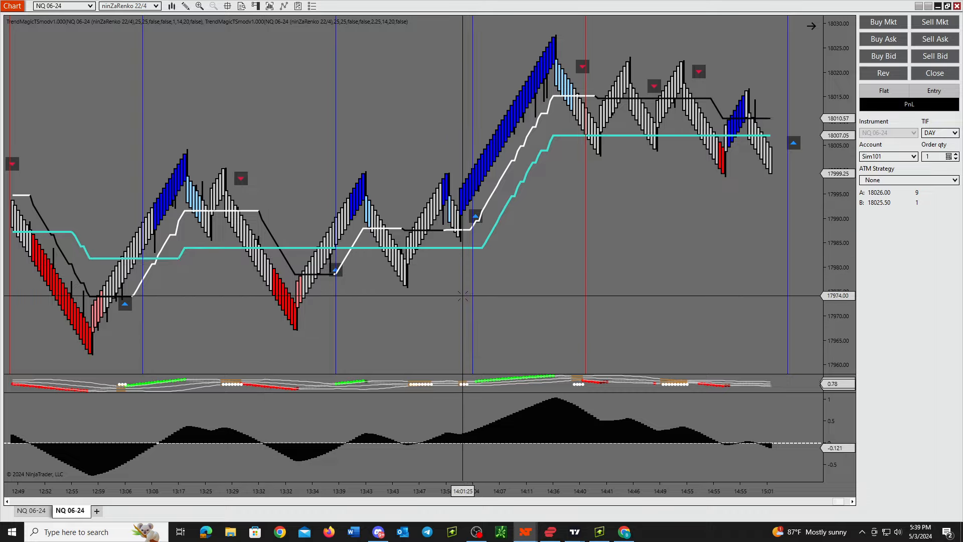
pyautogui.moveTo(428, 318)
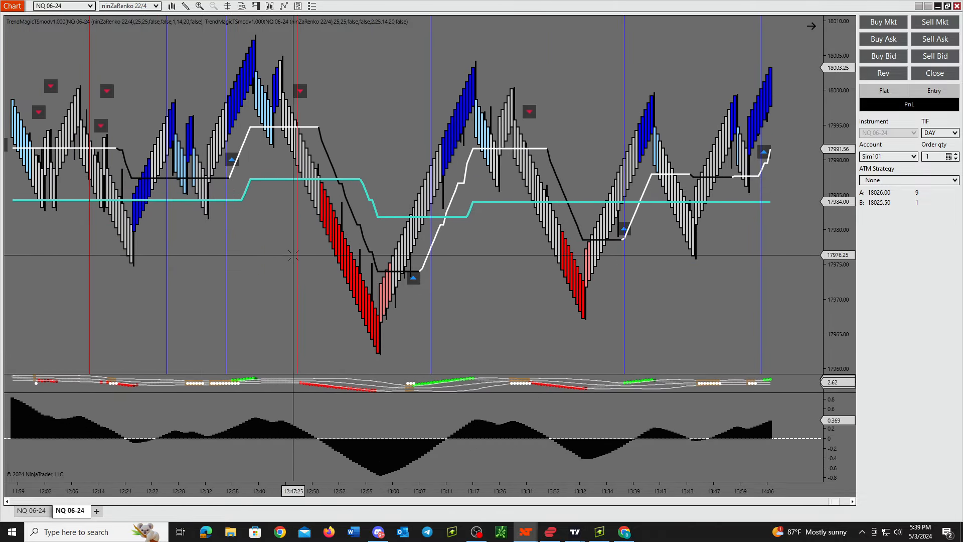
pyautogui.moveTo(296, 264)
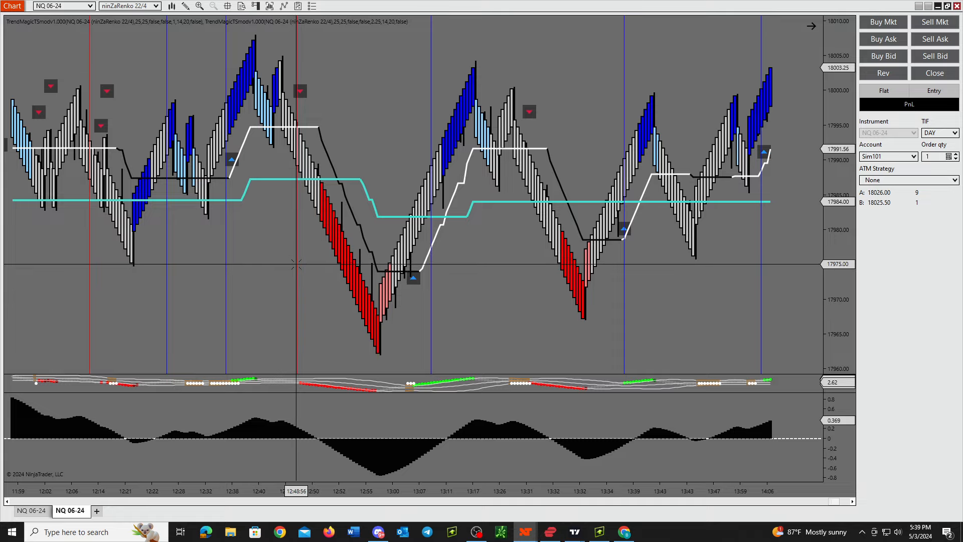
pyautogui.moveTo(221, 213)
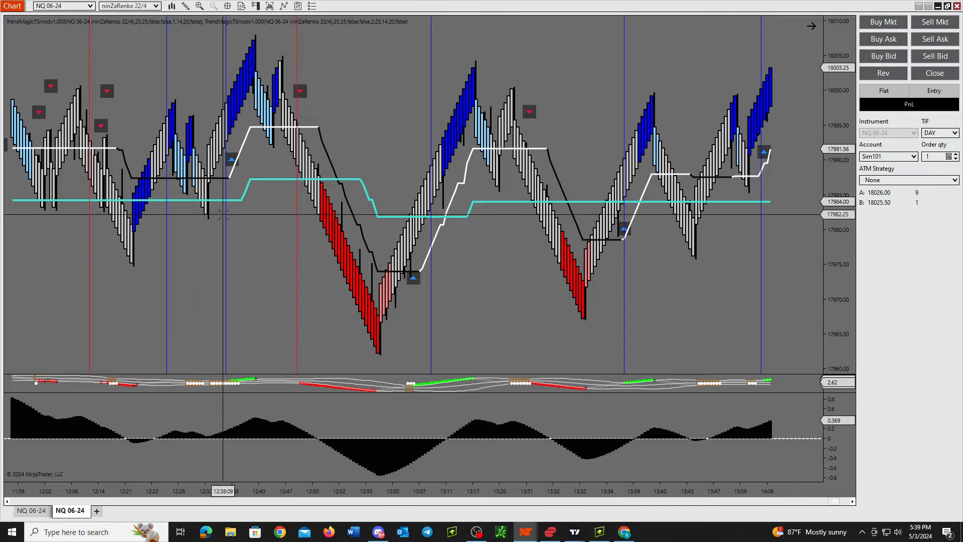
pyautogui.moveTo(261, 287)
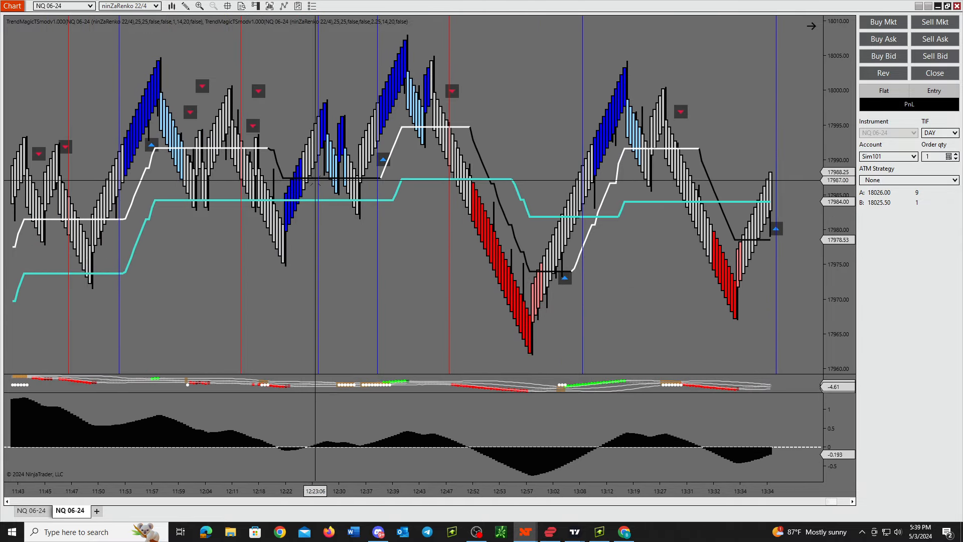
pyautogui.moveTo(208, 73)
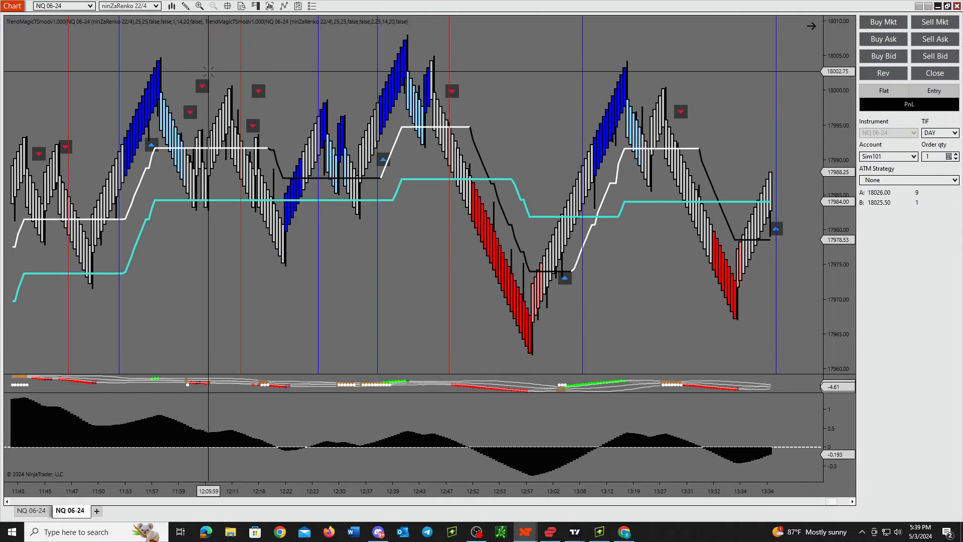
pyautogui.moveTo(324, 119)
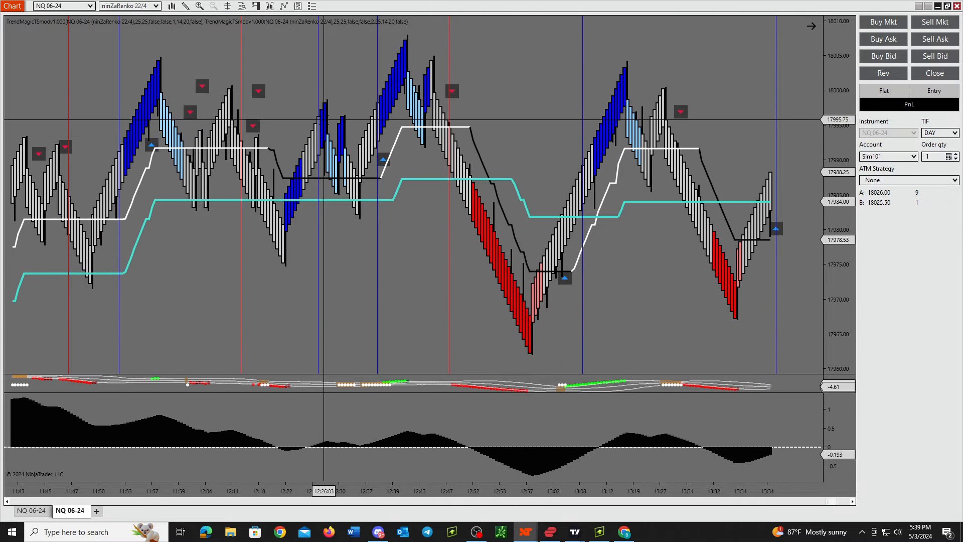
pyautogui.moveTo(310, 215)
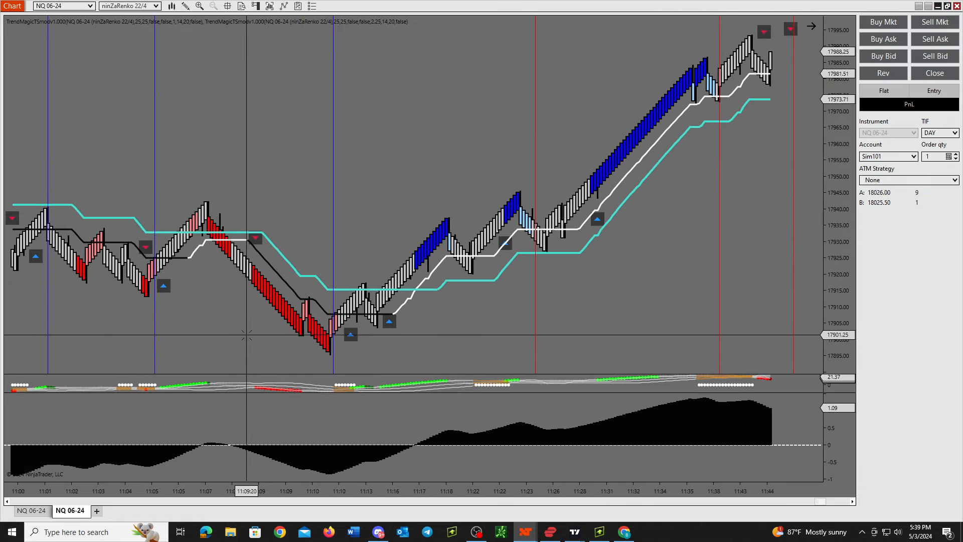
pyautogui.moveTo(251, 339)
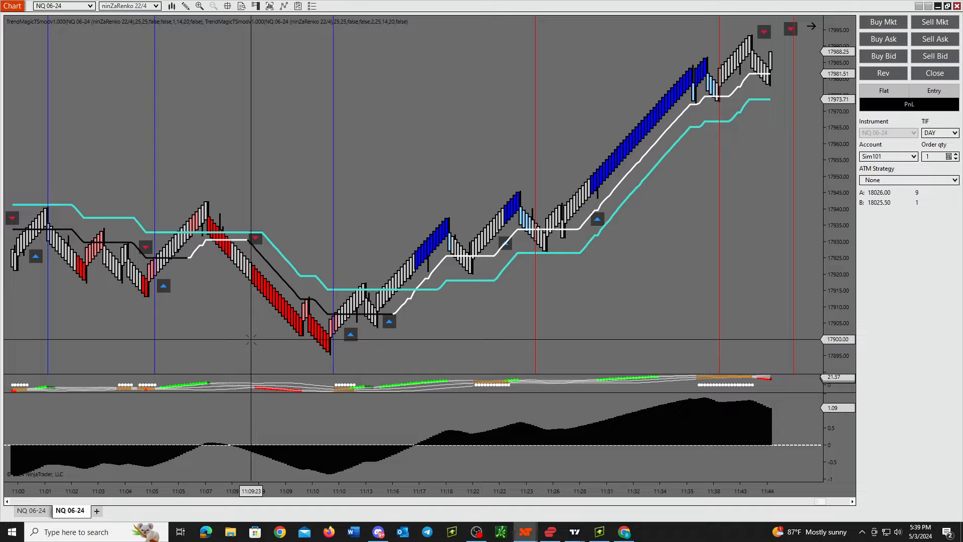
pyautogui.moveTo(247, 328)
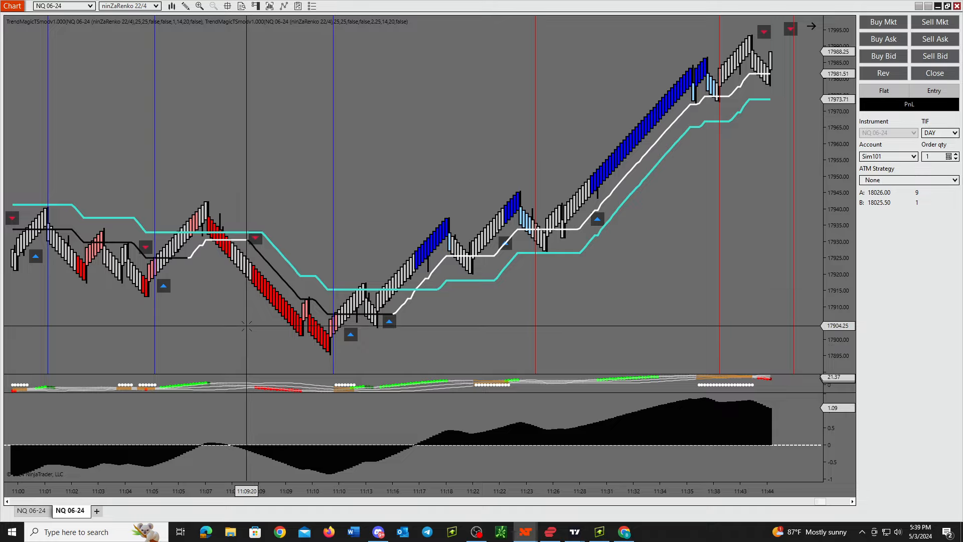
pyautogui.moveTo(198, 368)
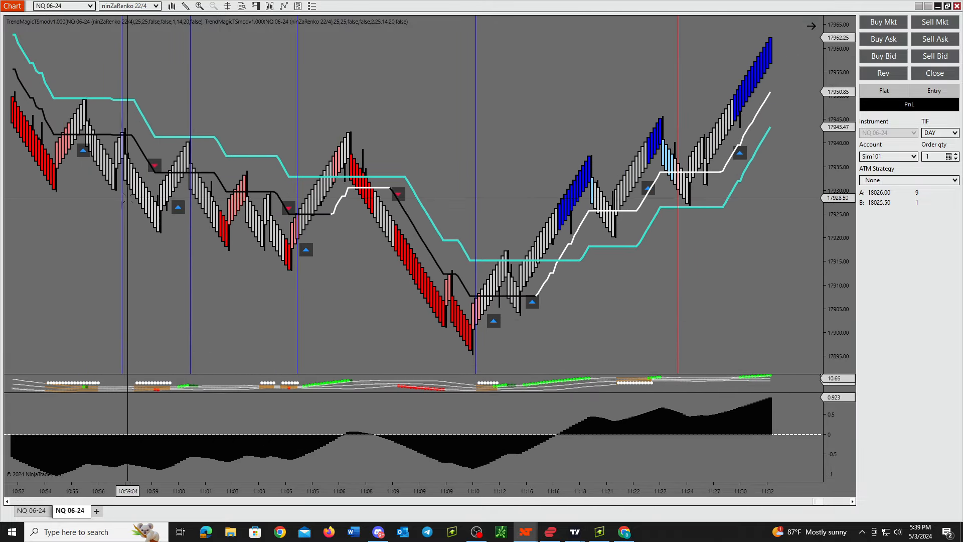
pyautogui.moveTo(124, 129)
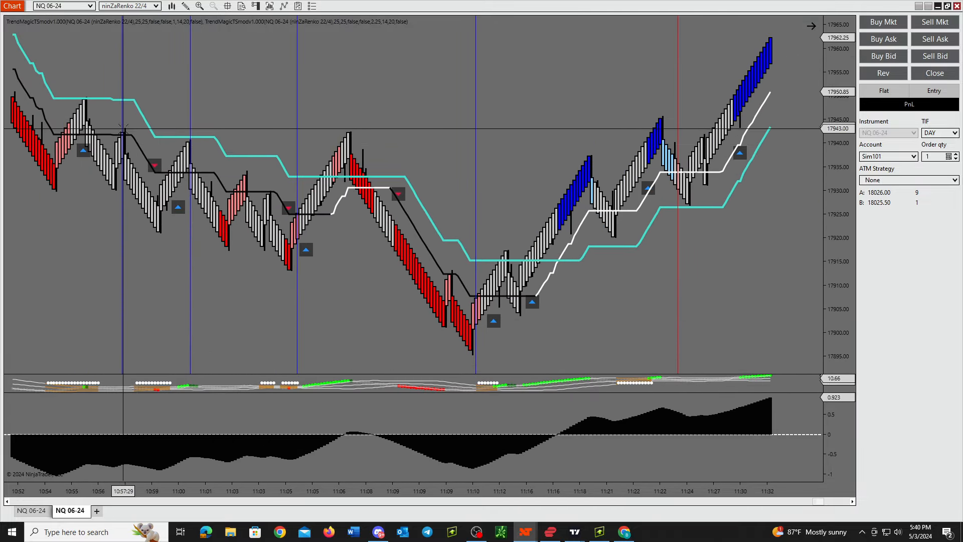
pyautogui.moveTo(134, 151)
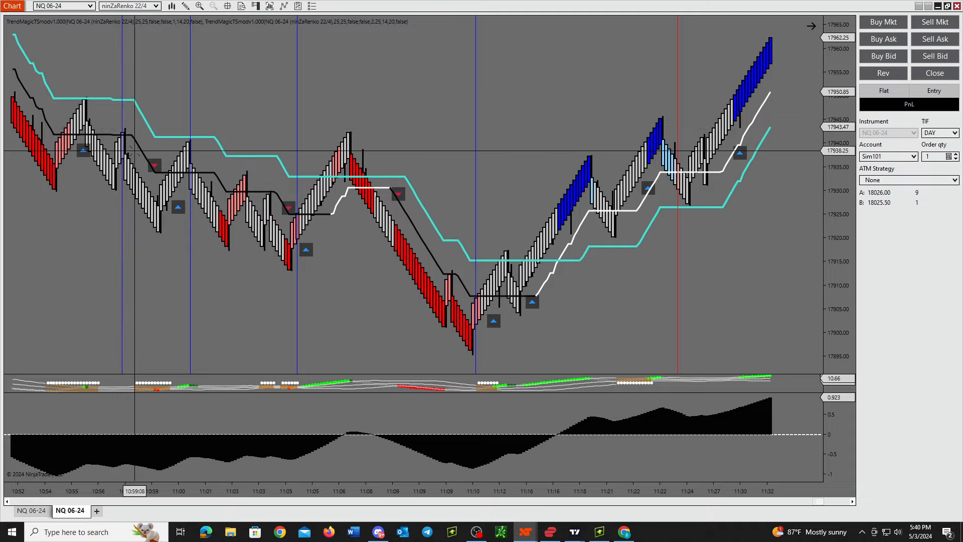
pyautogui.moveTo(235, 191)
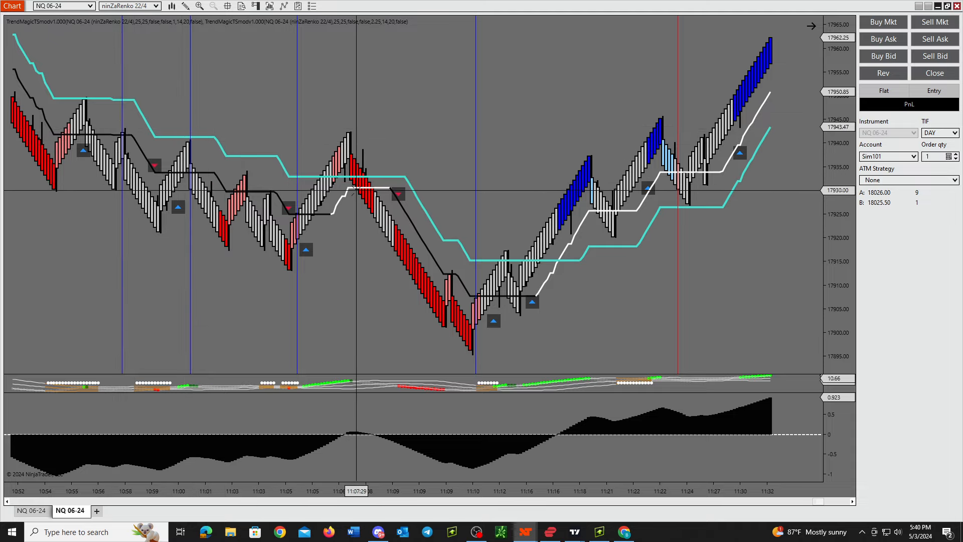
pyautogui.moveTo(478, 312)
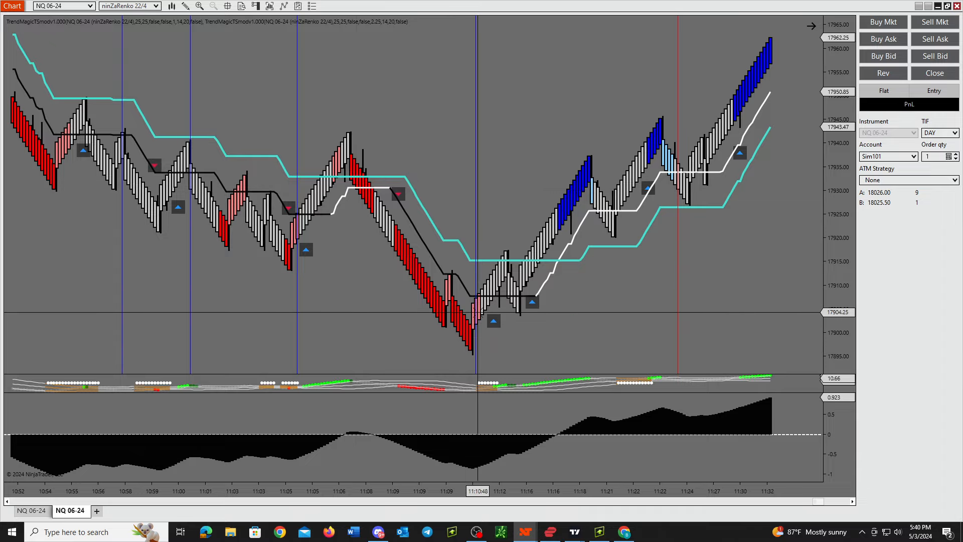
pyautogui.moveTo(387, 172)
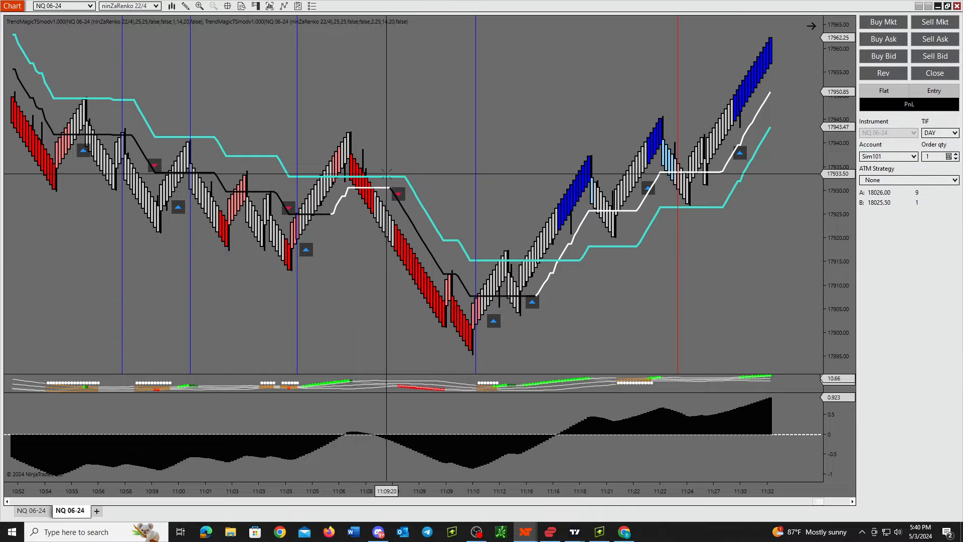
pyautogui.moveTo(495, 326)
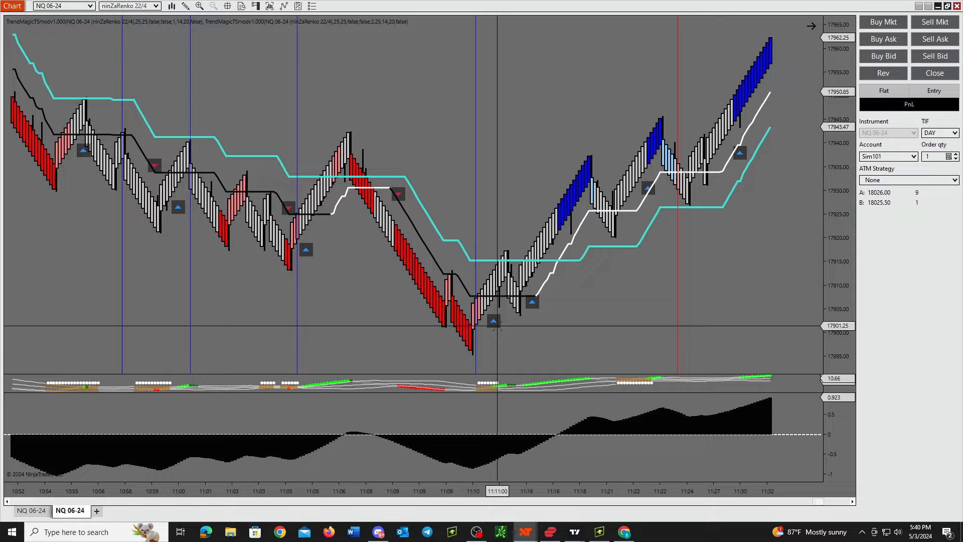
pyautogui.moveTo(558, 257)
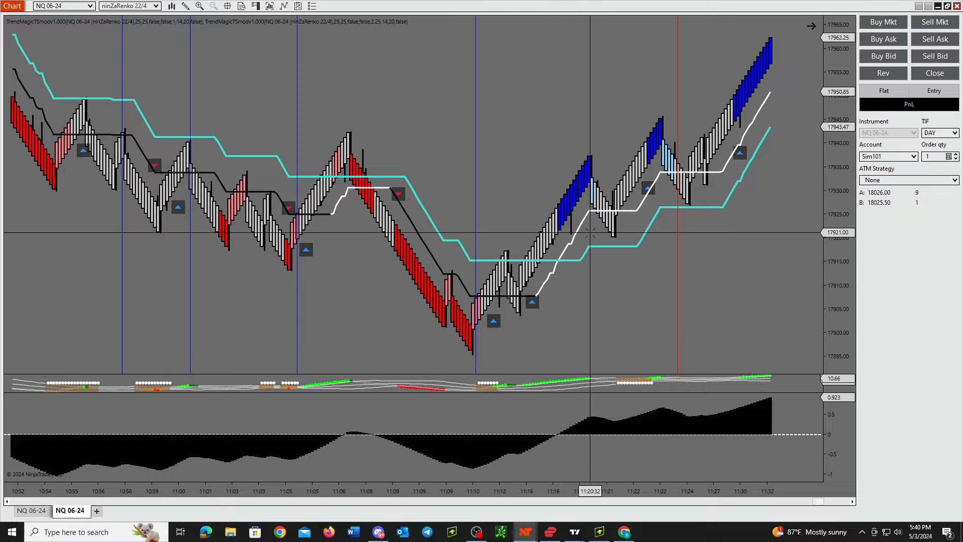
pyautogui.moveTo(488, 281)
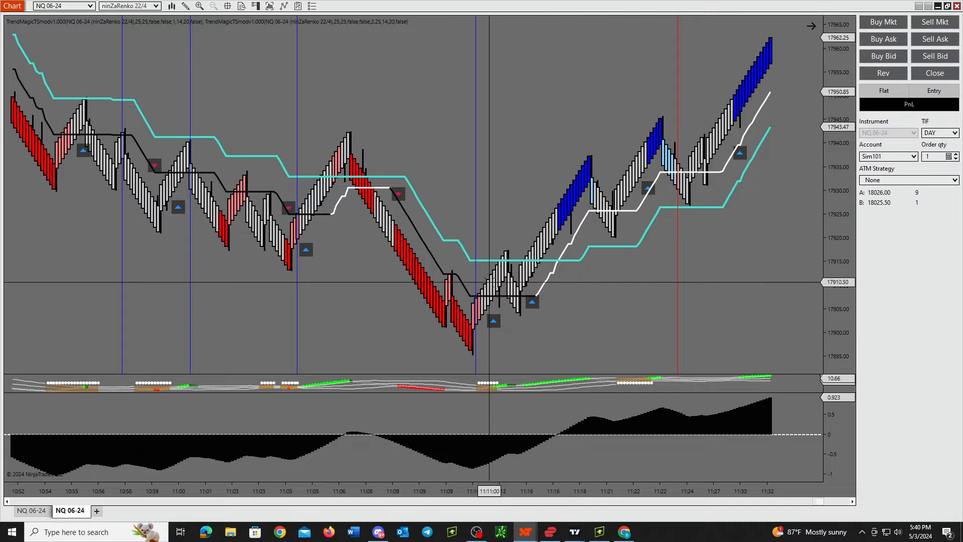
pyautogui.moveTo(471, 321)
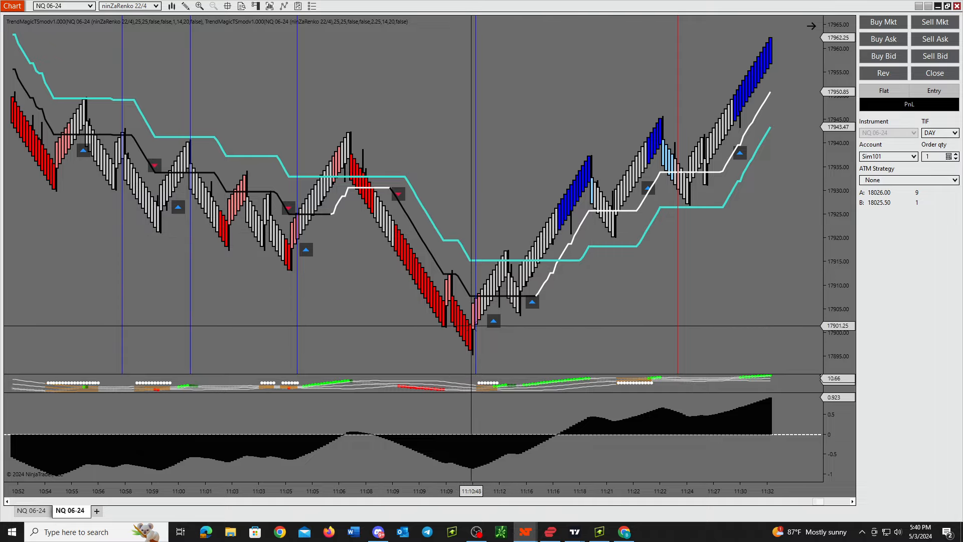
pyautogui.moveTo(476, 332)
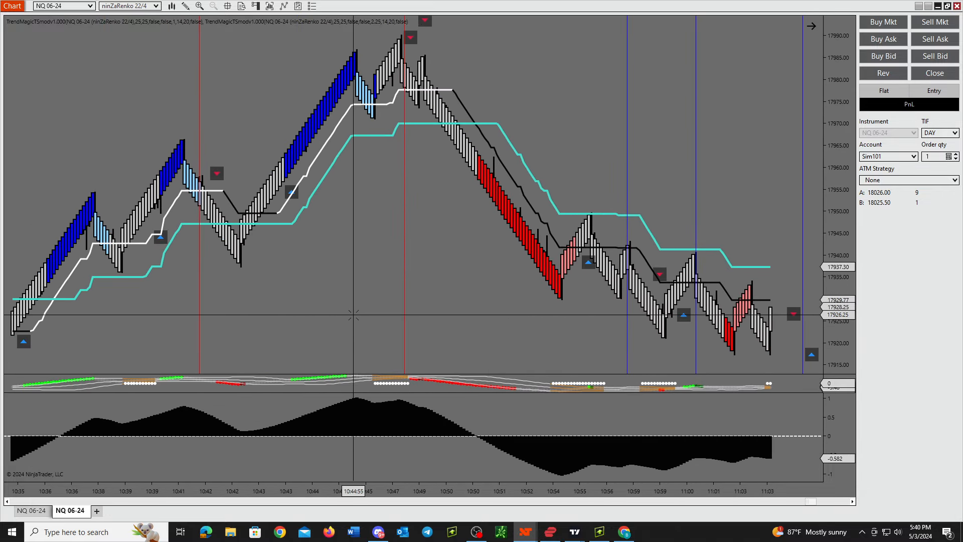
pyautogui.moveTo(339, 309)
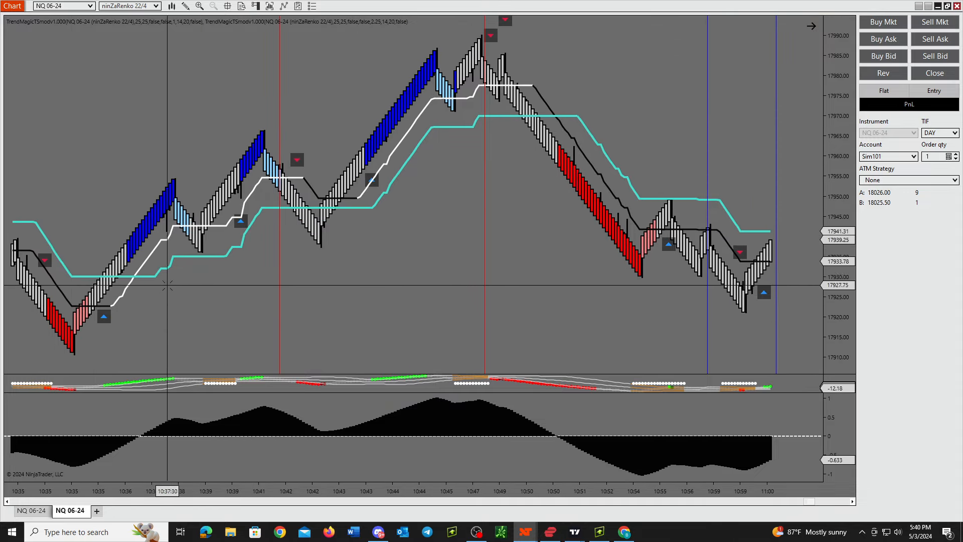
pyautogui.moveTo(313, 203)
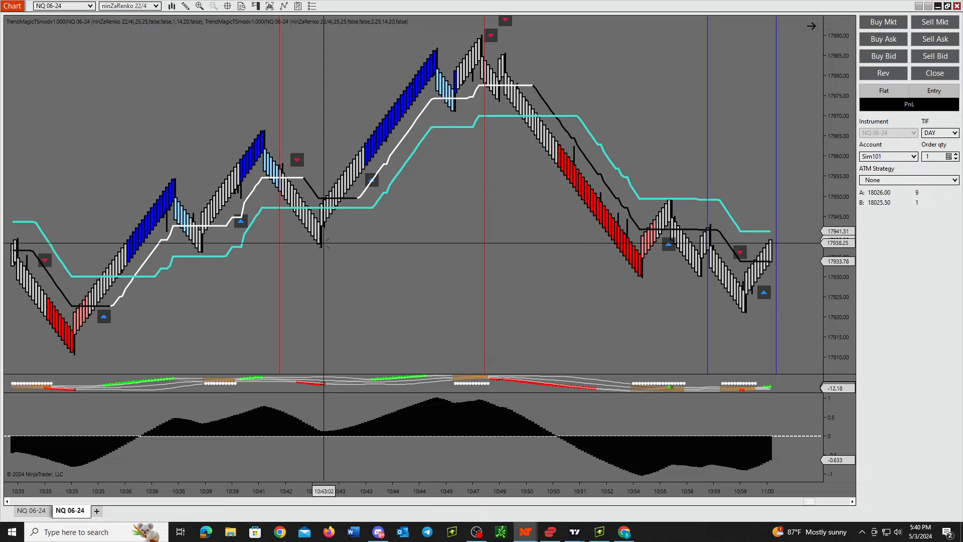
pyautogui.moveTo(325, 191)
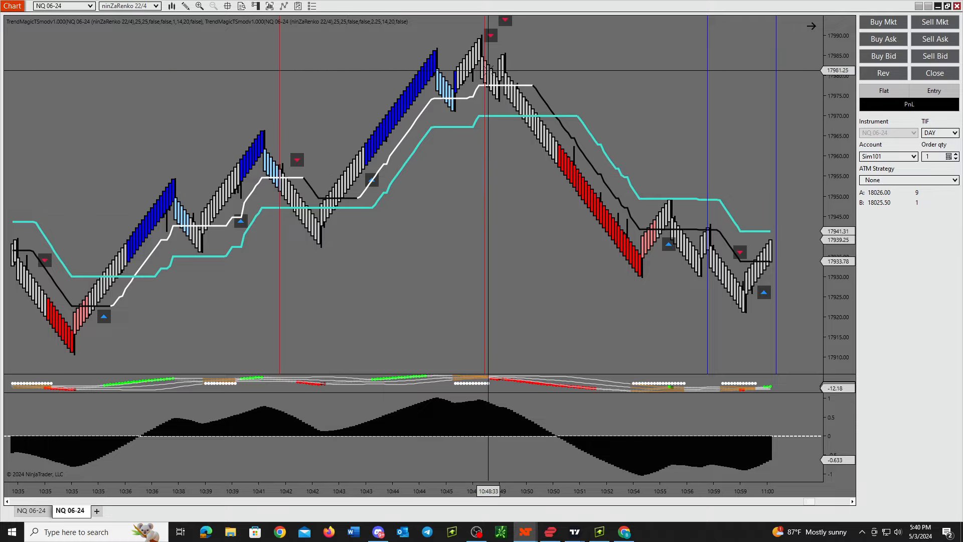
pyautogui.moveTo(414, 142)
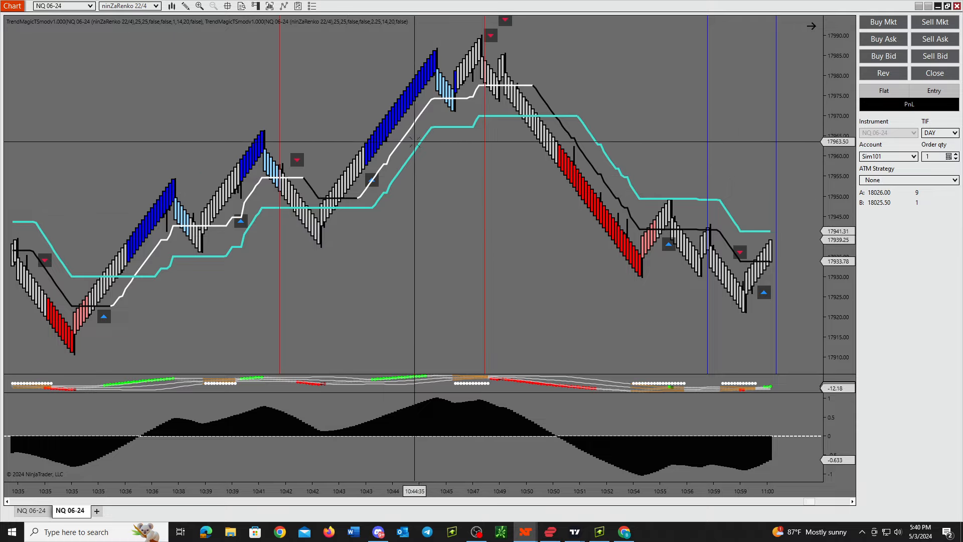
pyautogui.moveTo(476, 77)
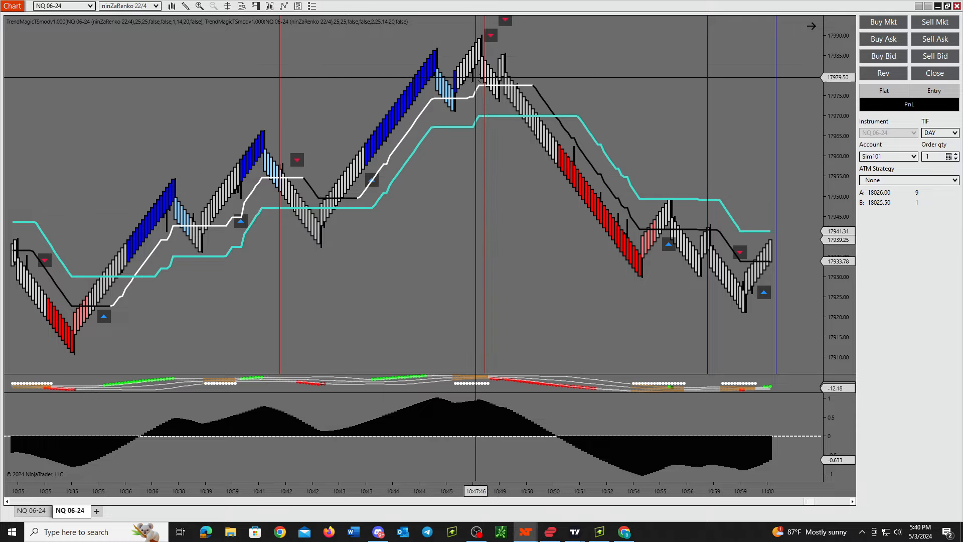
pyautogui.moveTo(453, 100)
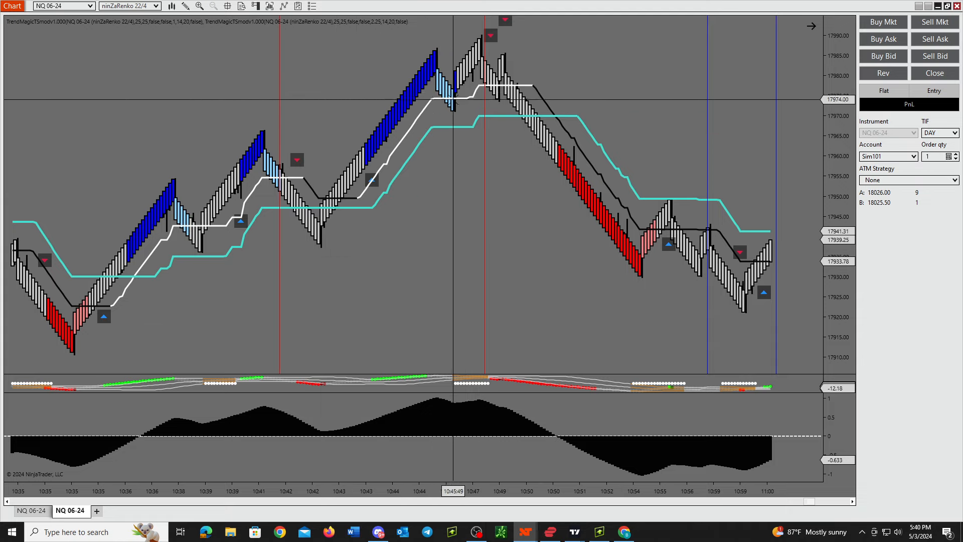
pyautogui.moveTo(479, 126)
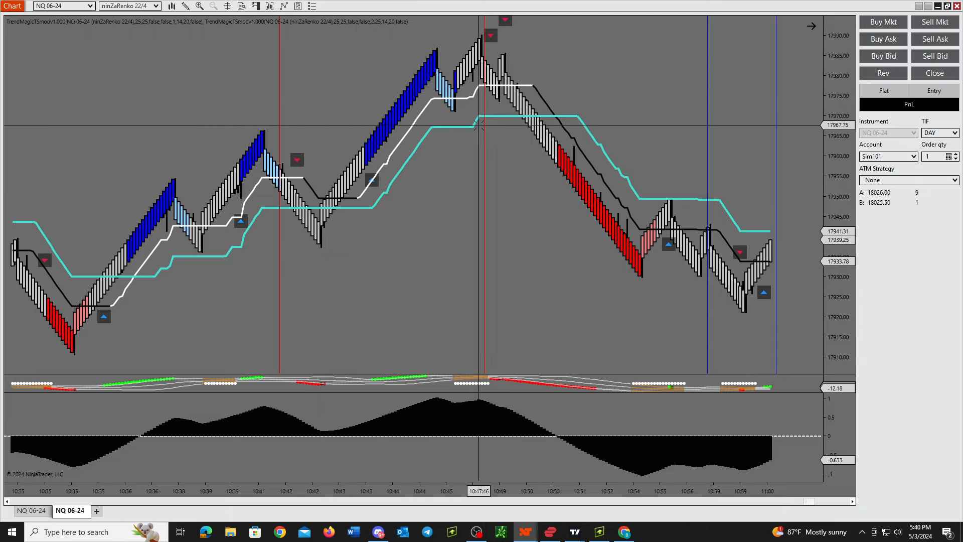
pyautogui.moveTo(530, 295)
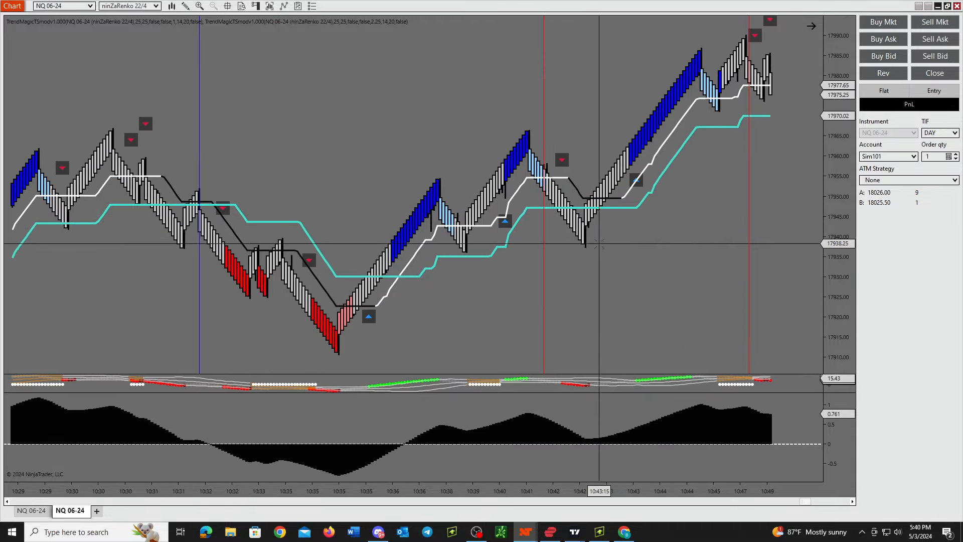
# - Scroll the Renko chart back to the earlier 10:04–10:14 bars
pyautogui.hscroll(-3)
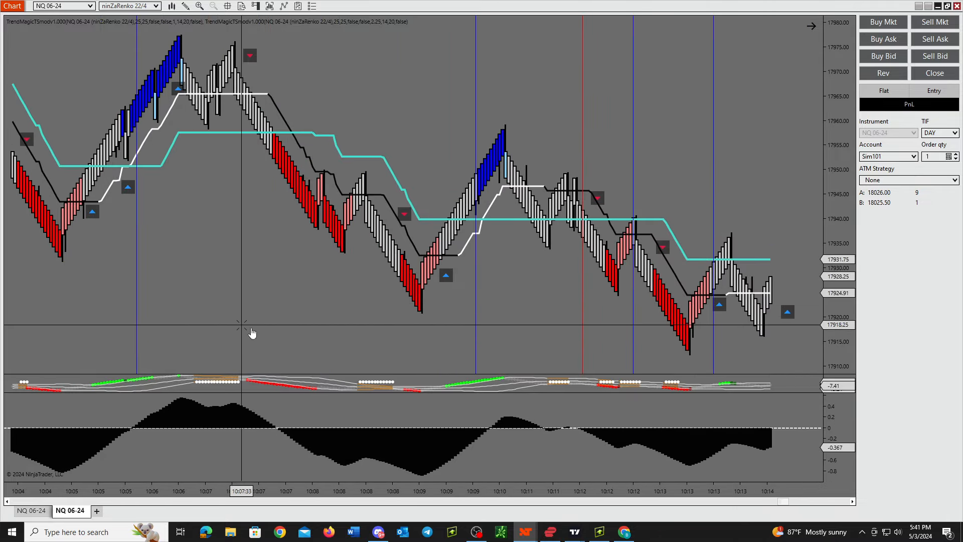
# - Scroll the chart back to the 08:30 session open showing the rally from 17,825 to 17,880
pyautogui.hscroll(-3)
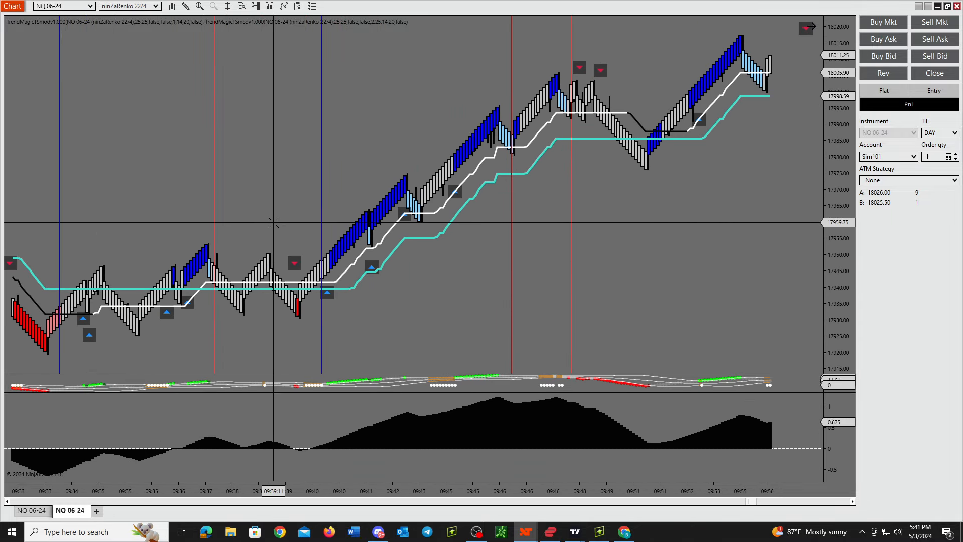
pyautogui.moveTo(337, 296)
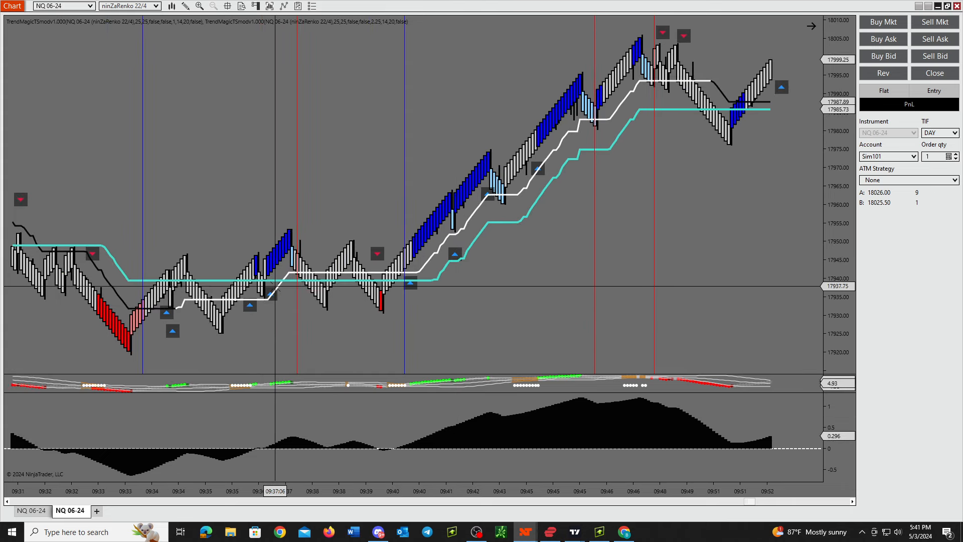
pyautogui.moveTo(353, 242)
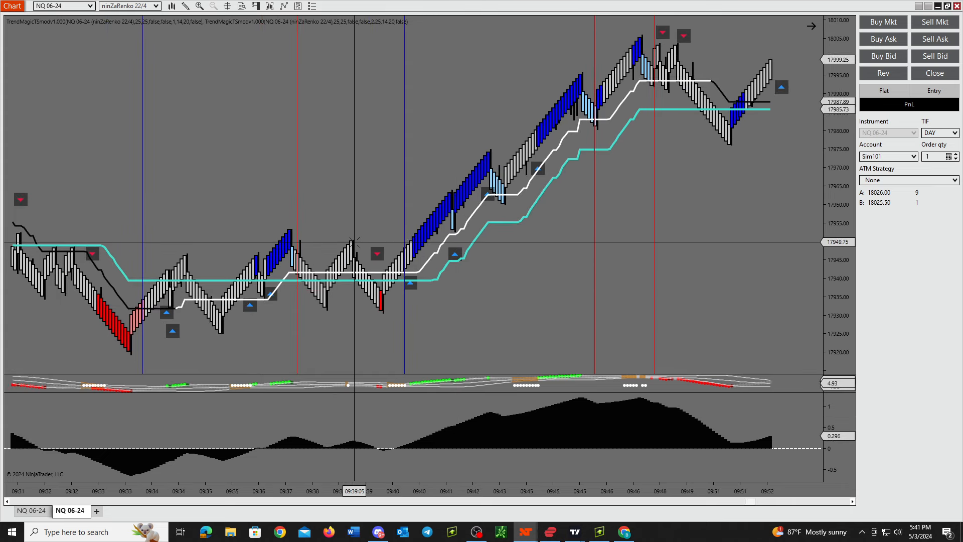
pyautogui.moveTo(340, 280)
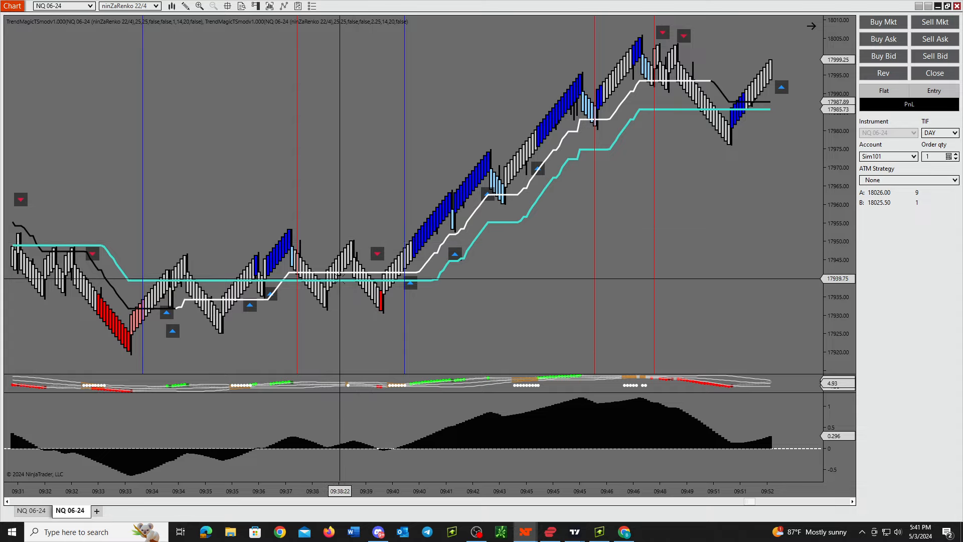
pyautogui.moveTo(284, 230)
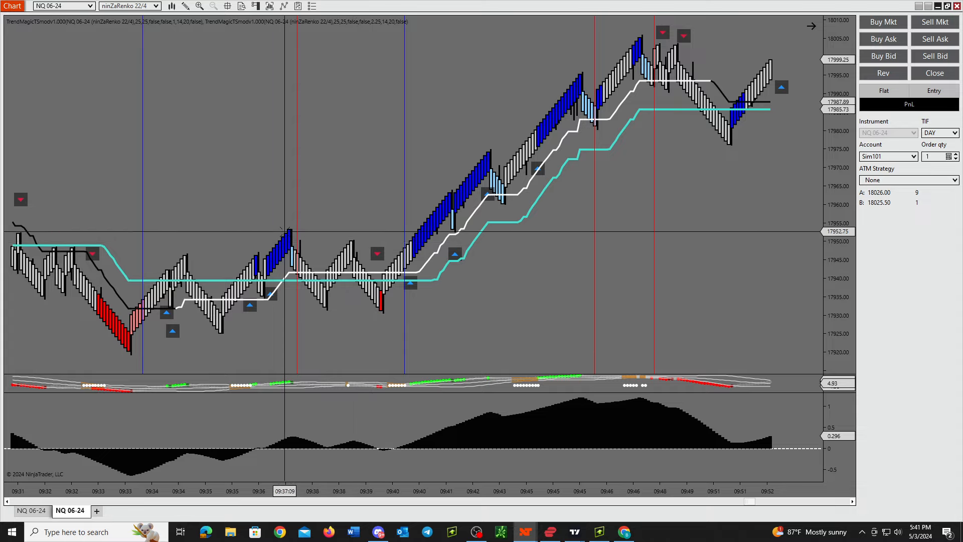
pyautogui.moveTo(399, 275)
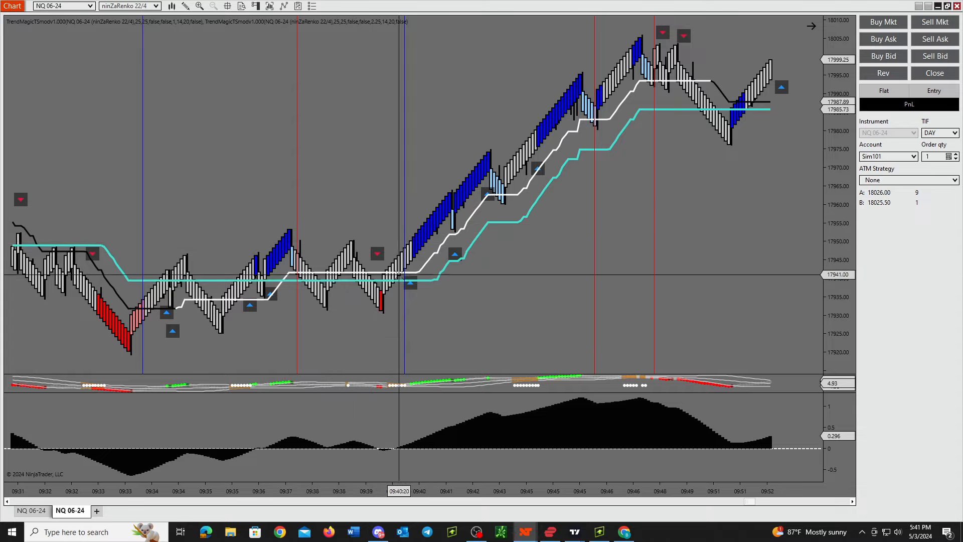
pyautogui.moveTo(404, 218)
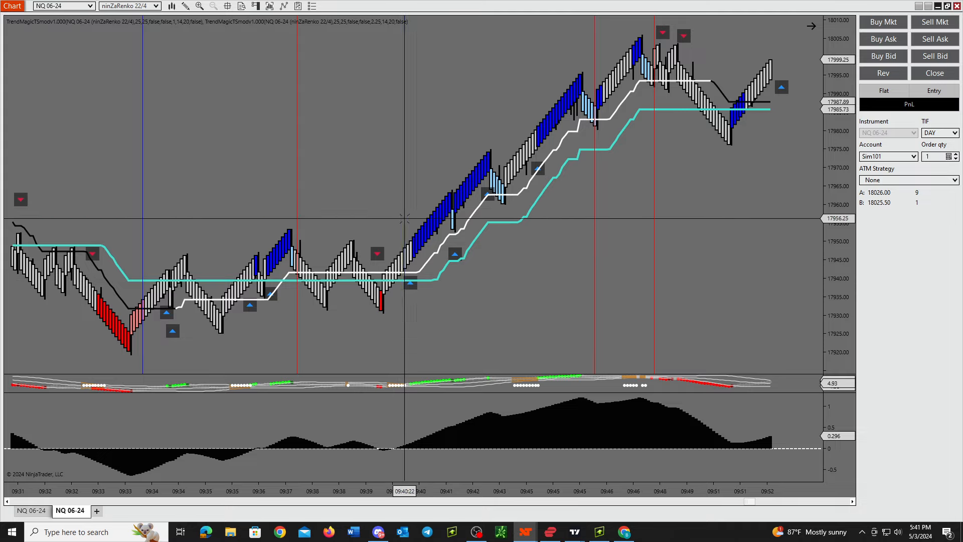
pyautogui.moveTo(403, 220)
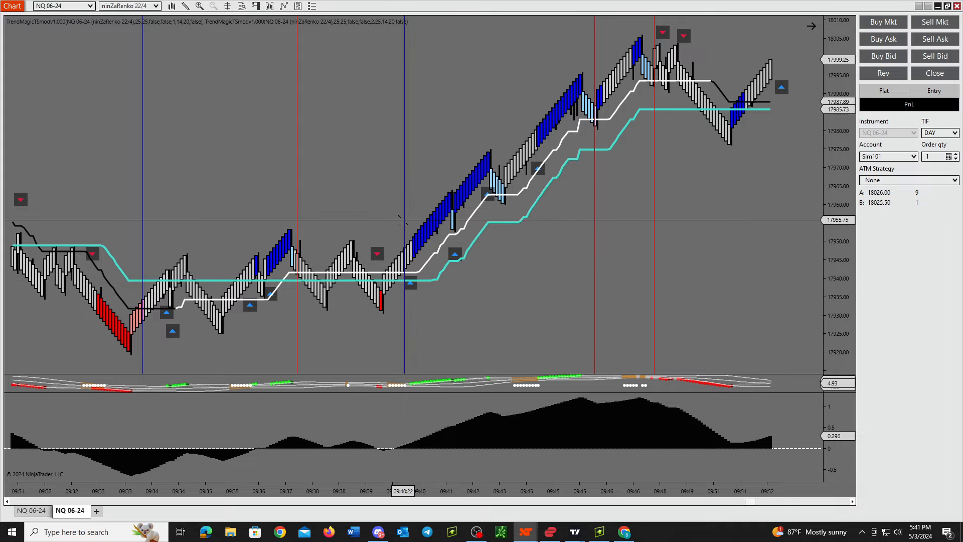
pyautogui.moveTo(404, 257)
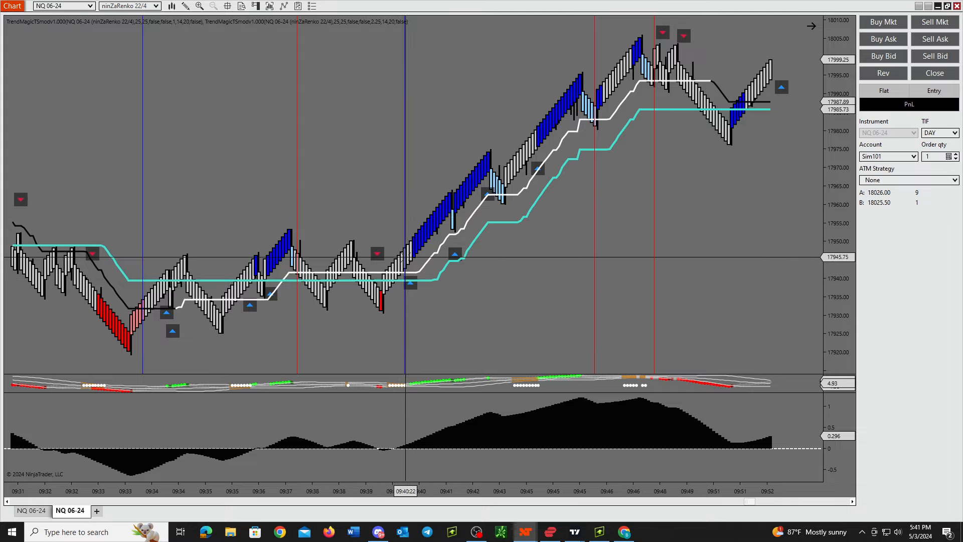
pyautogui.moveTo(406, 257)
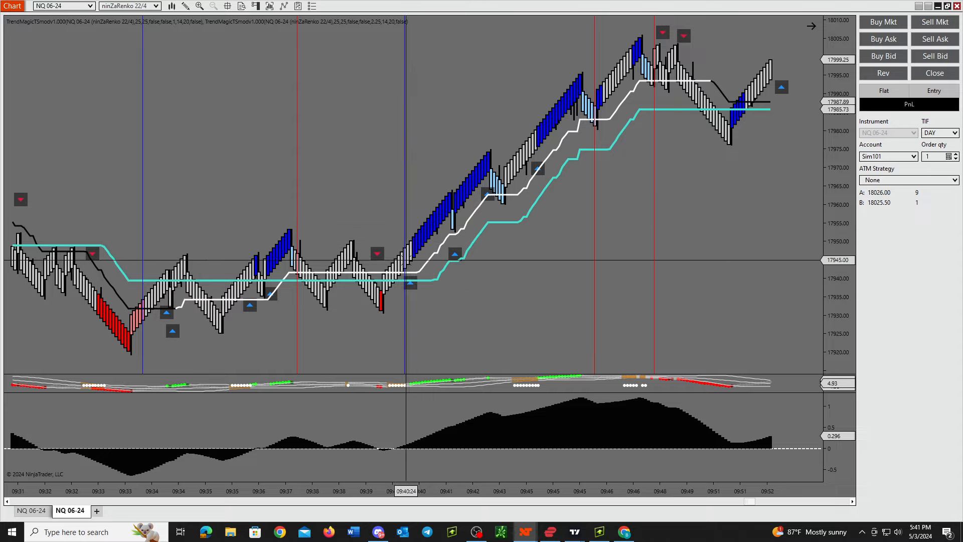
pyautogui.hscroll(-3)
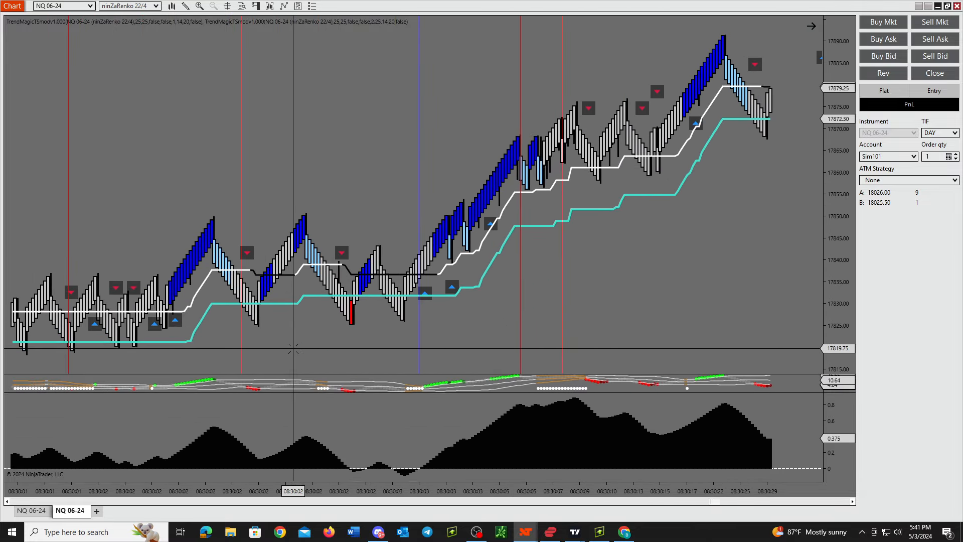
pyautogui.moveTo(195, 332)
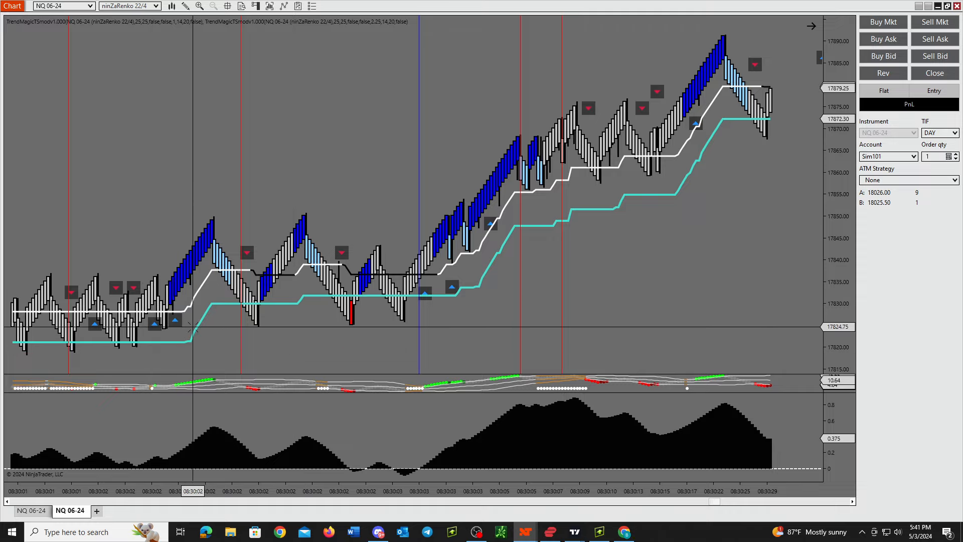
pyautogui.moveTo(322, 301)
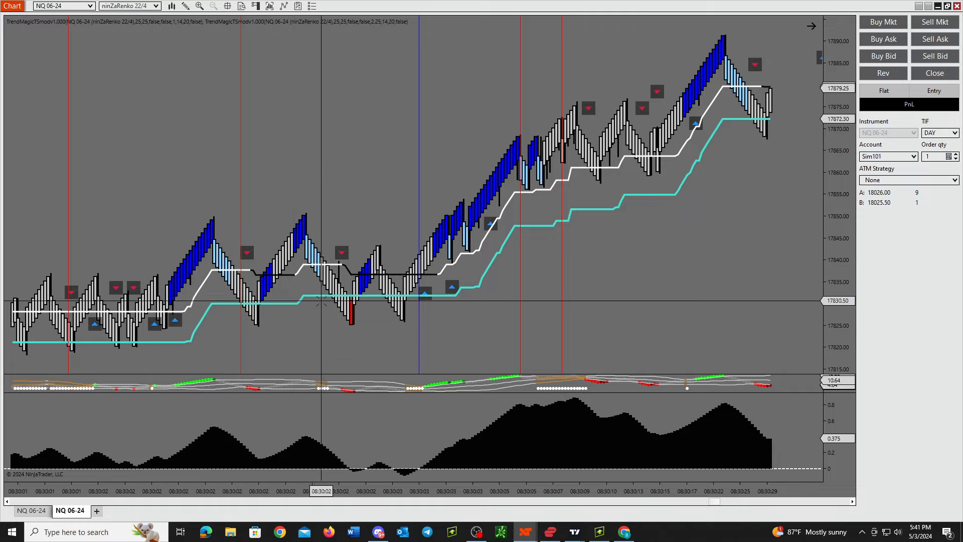
pyautogui.moveTo(303, 206)
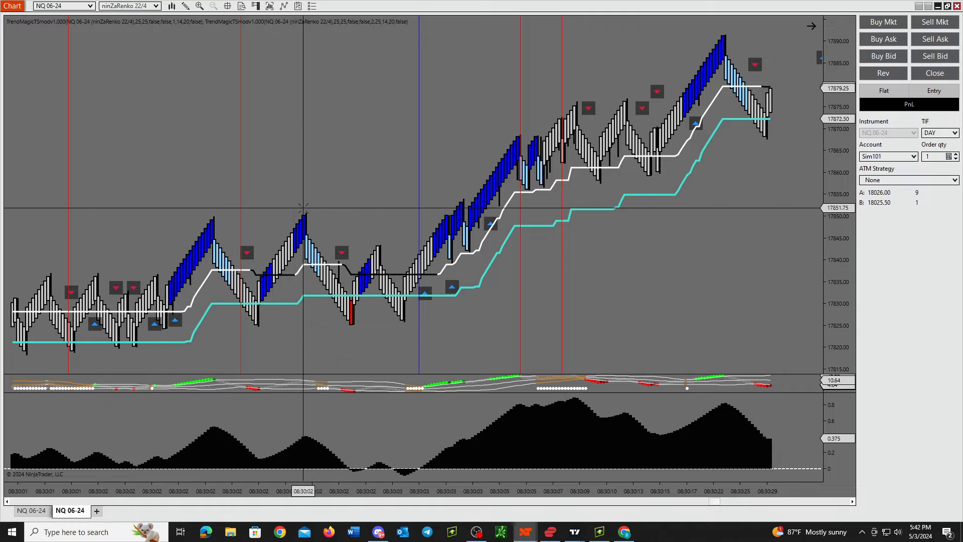
pyautogui.moveTo(433, 270)
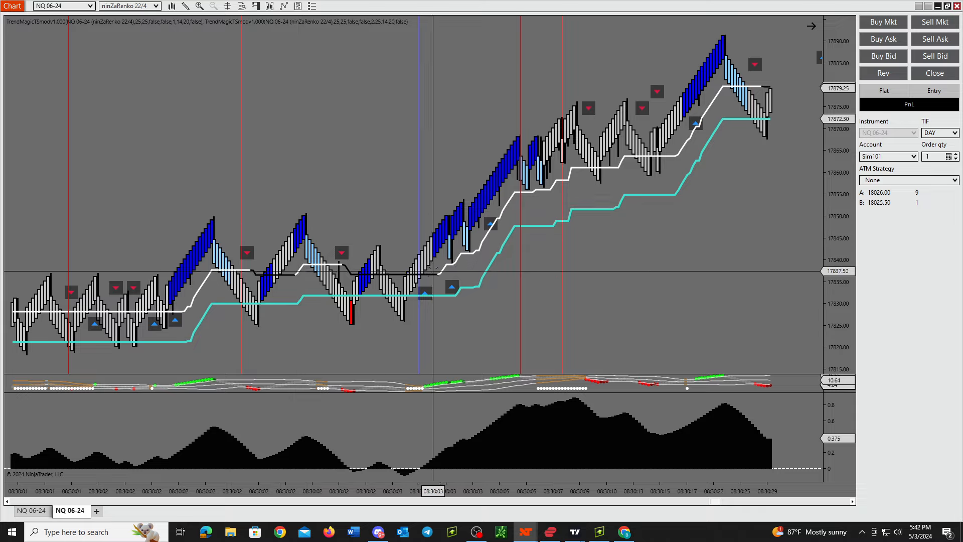
pyautogui.moveTo(438, 274)
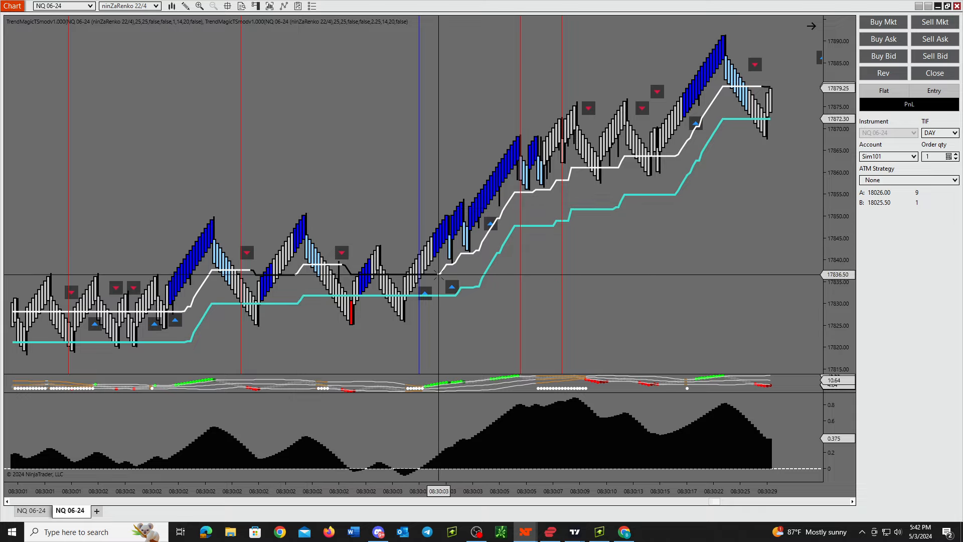
pyautogui.moveTo(497, 309)
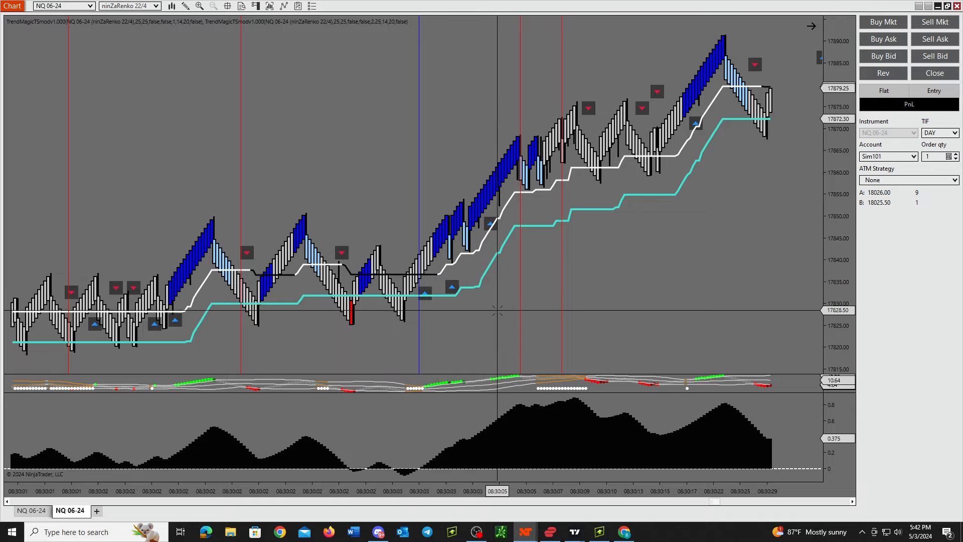
pyautogui.moveTo(307, 220)
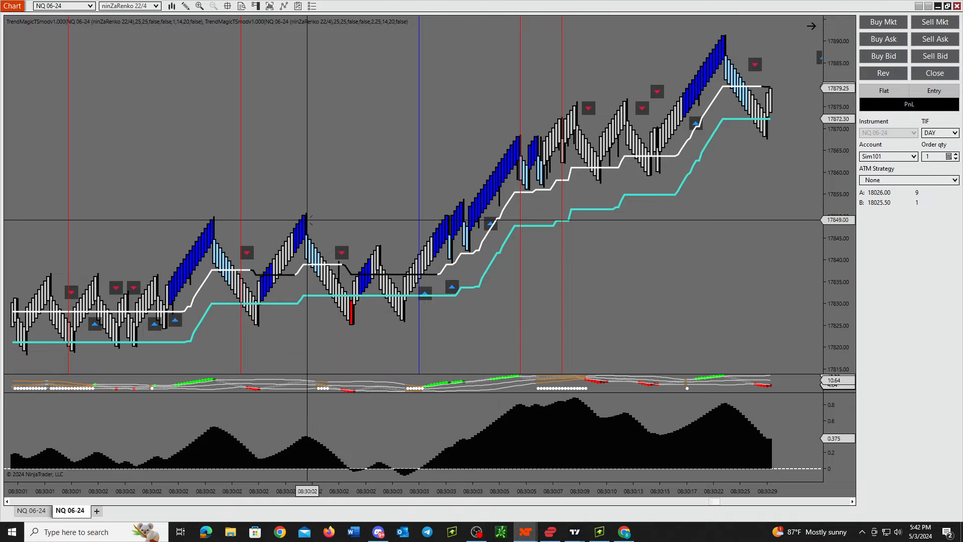
pyautogui.moveTo(420, 180)
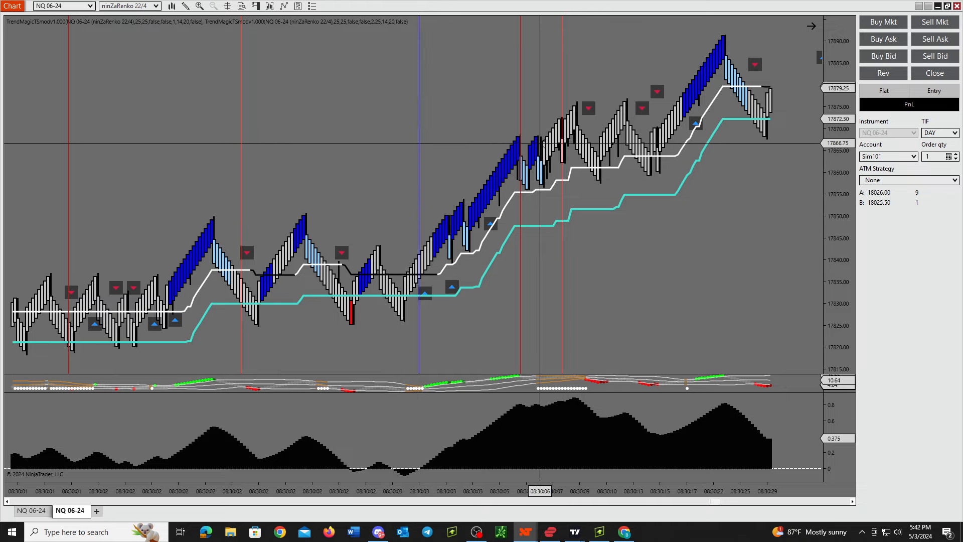
pyautogui.moveTo(498, 337)
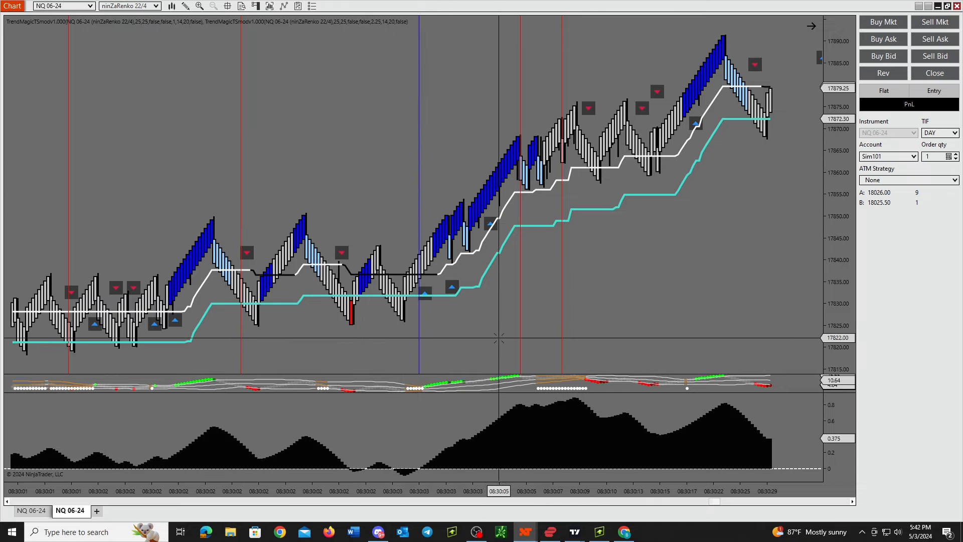
pyautogui.moveTo(626, 276)
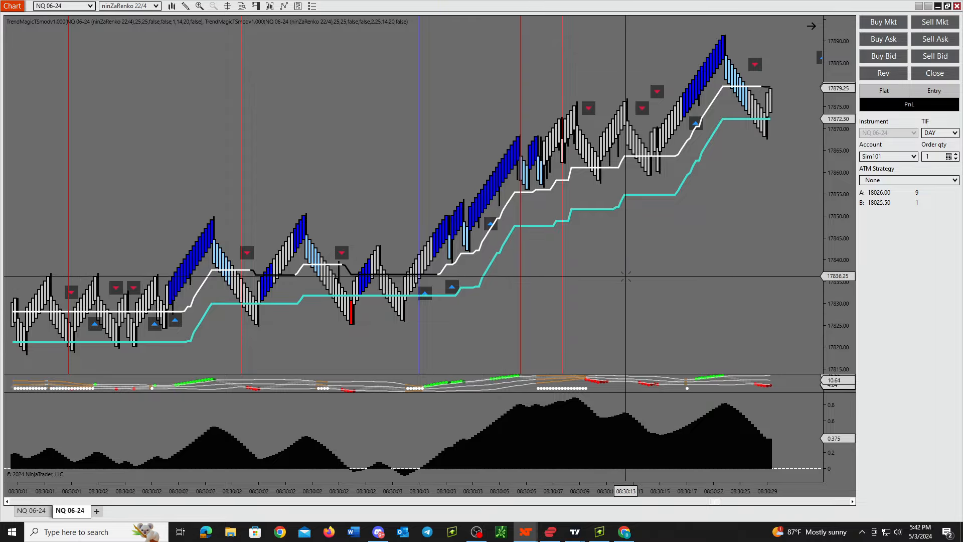
pyautogui.moveTo(387, 172)
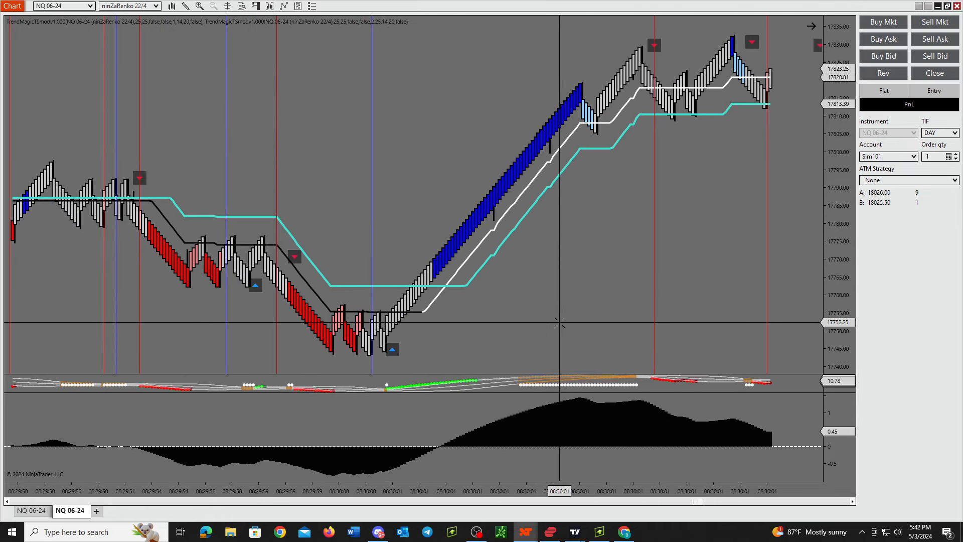
pyautogui.moveTo(468, 318)
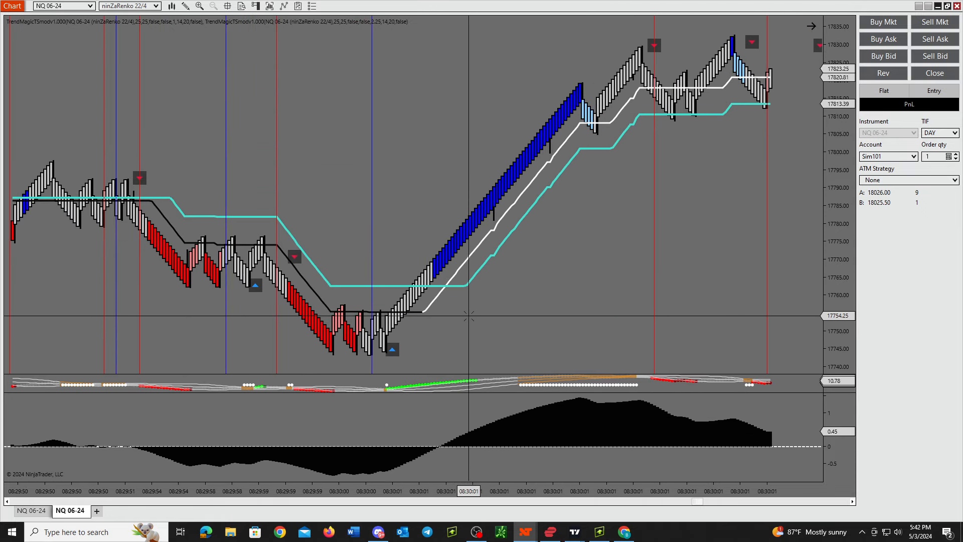
pyautogui.moveTo(279, 322)
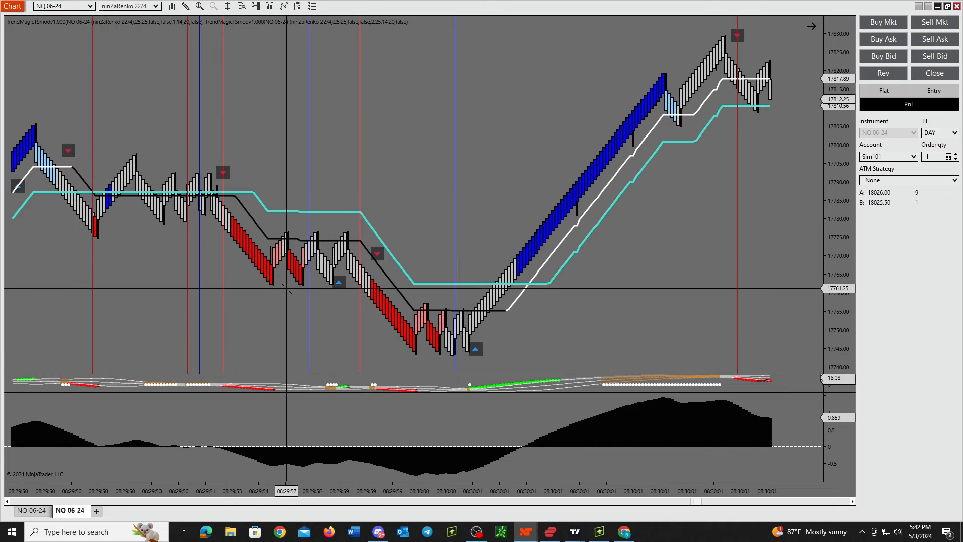
pyautogui.moveTo(330, 283)
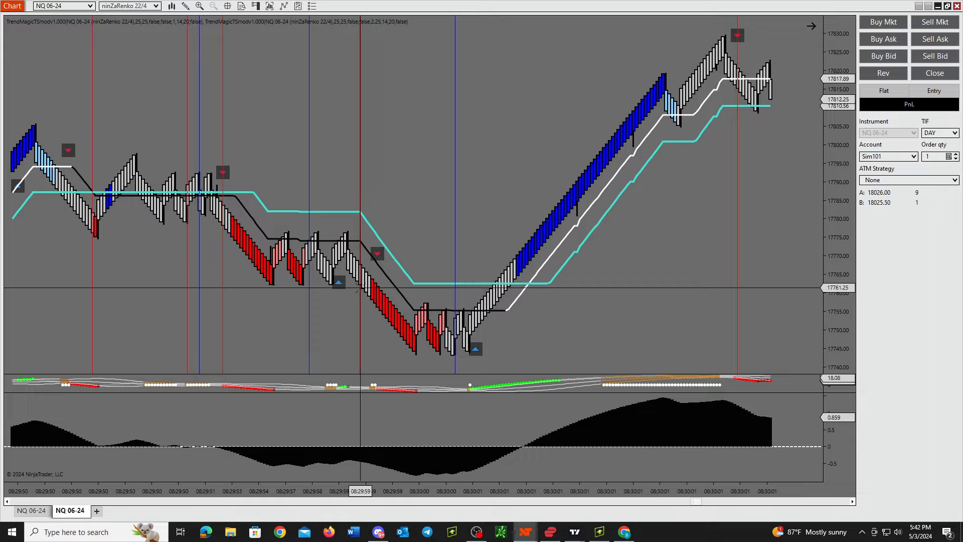
pyautogui.moveTo(362, 288)
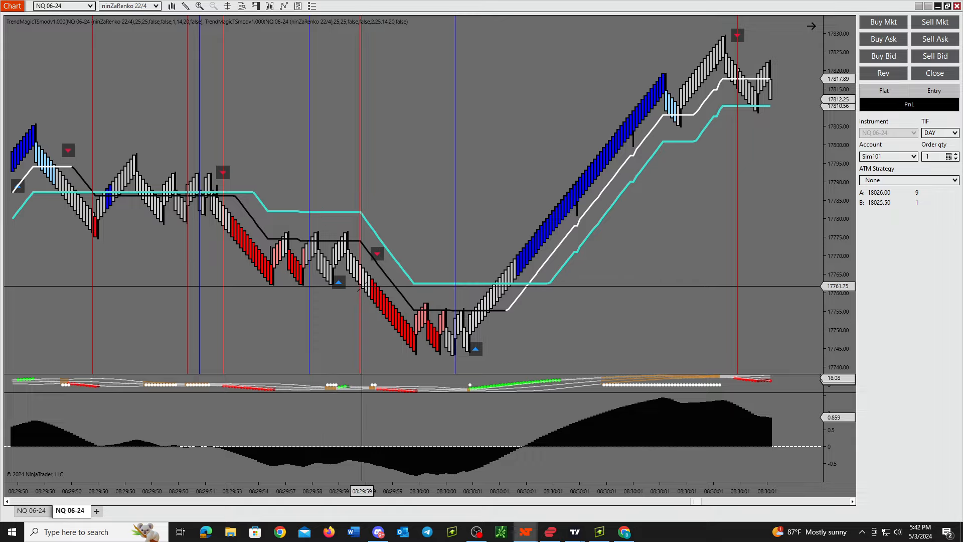
pyautogui.moveTo(358, 283)
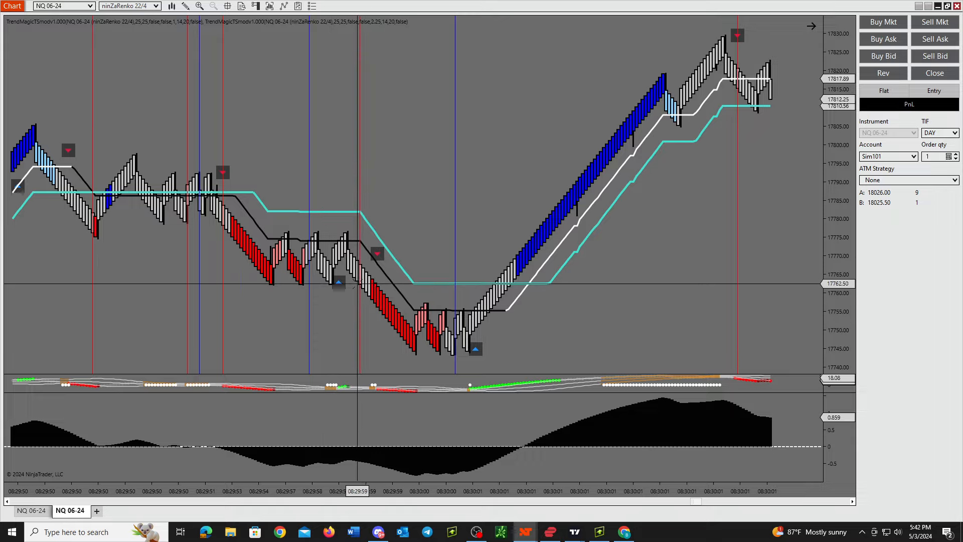
pyautogui.moveTo(261, 211)
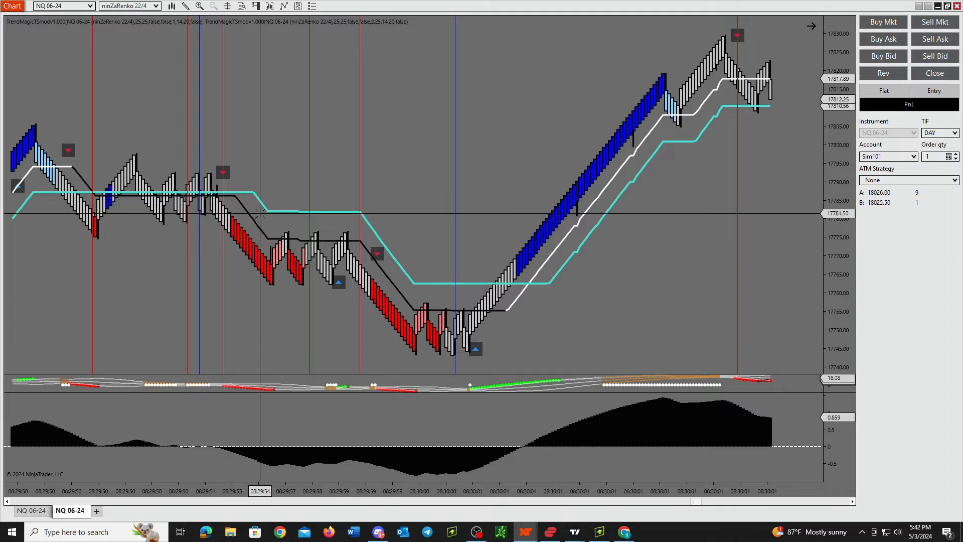
pyautogui.moveTo(421, 293)
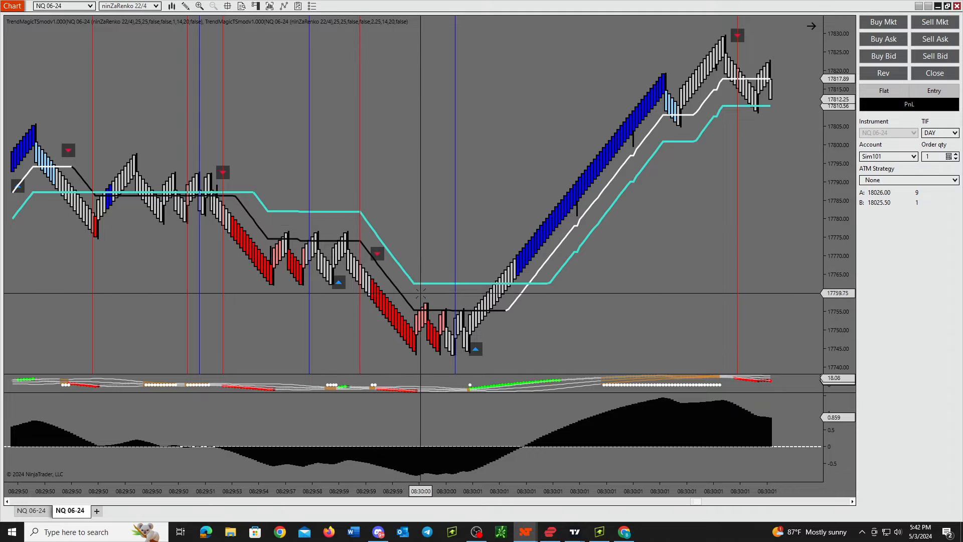
pyautogui.moveTo(454, 322)
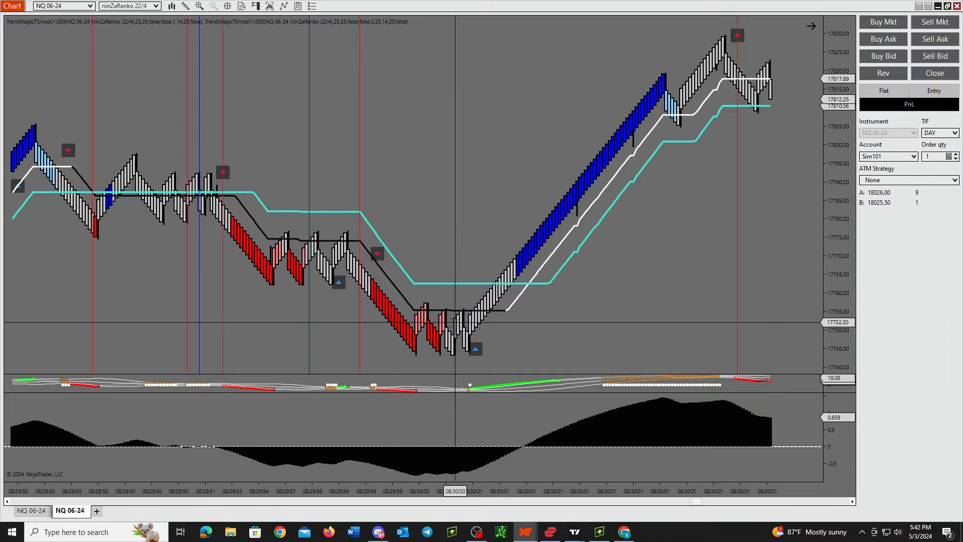
pyautogui.moveTo(176, 316)
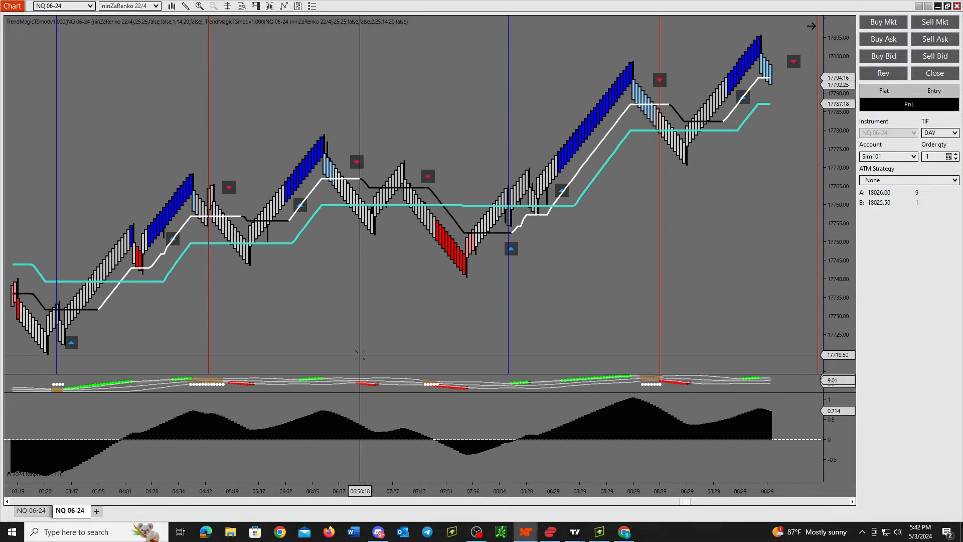
pyautogui.moveTo(344, 136)
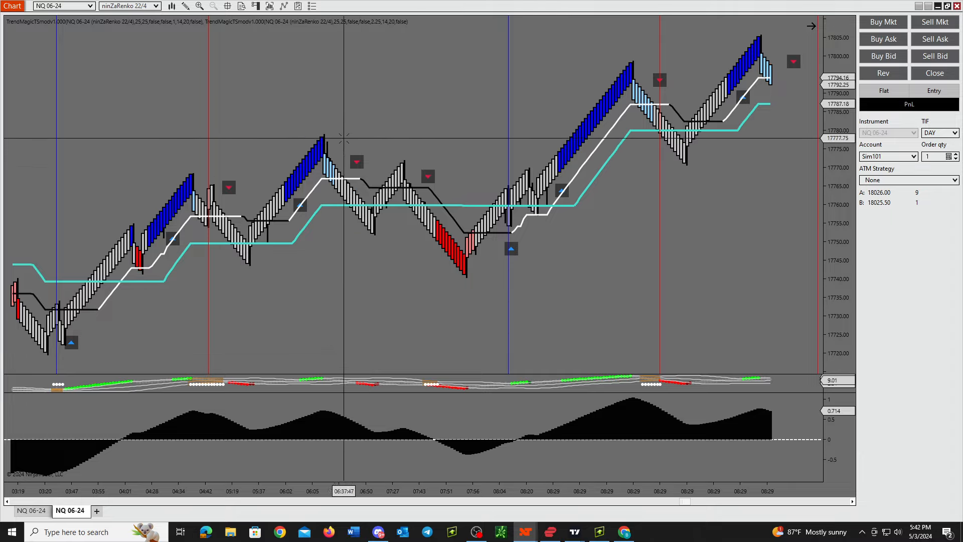
pyautogui.moveTo(531, 215)
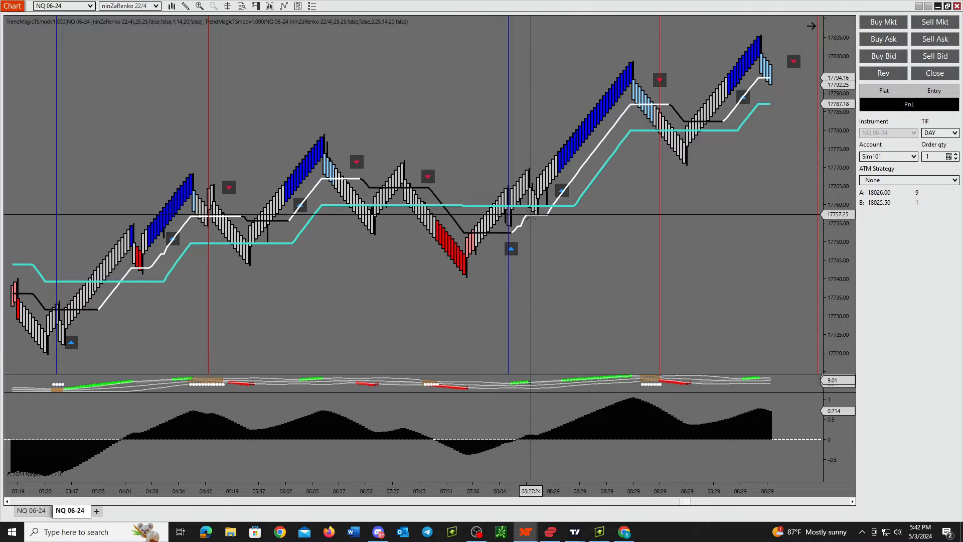
pyautogui.moveTo(511, 248)
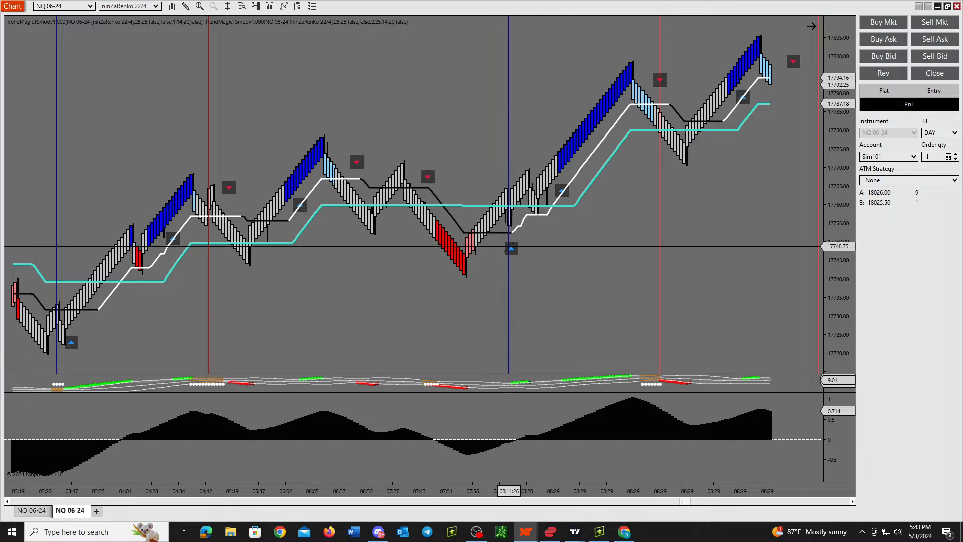
pyautogui.moveTo(556, 191)
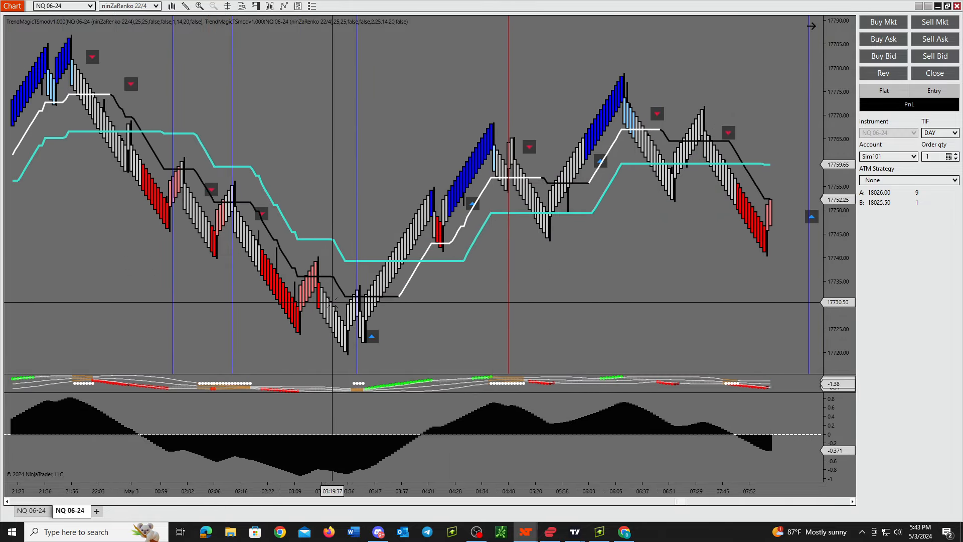
pyautogui.moveTo(355, 237)
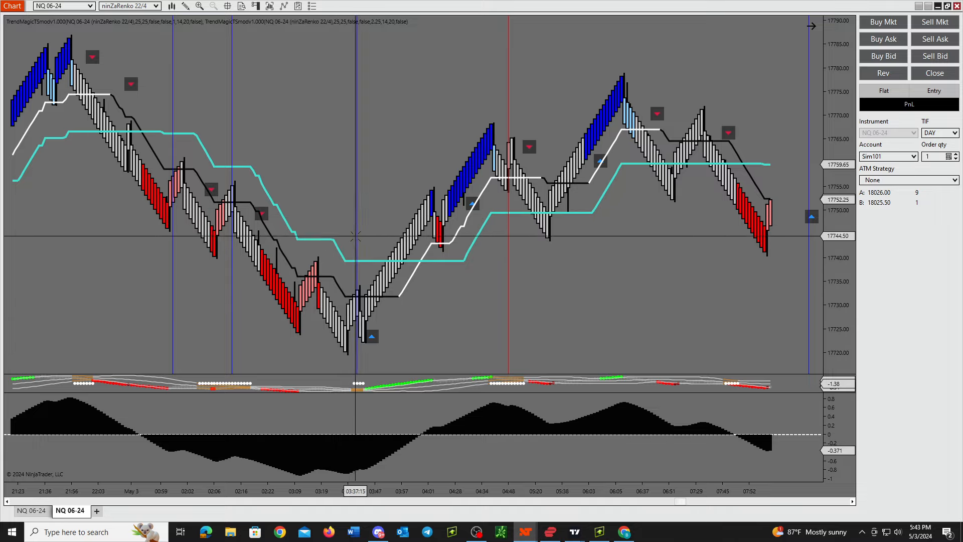
pyautogui.moveTo(516, 193)
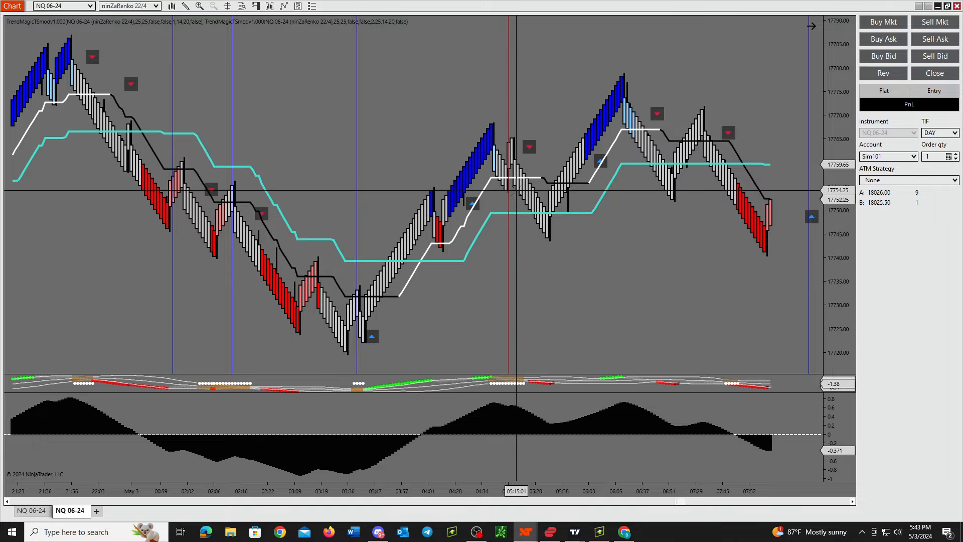
pyautogui.moveTo(375, 310)
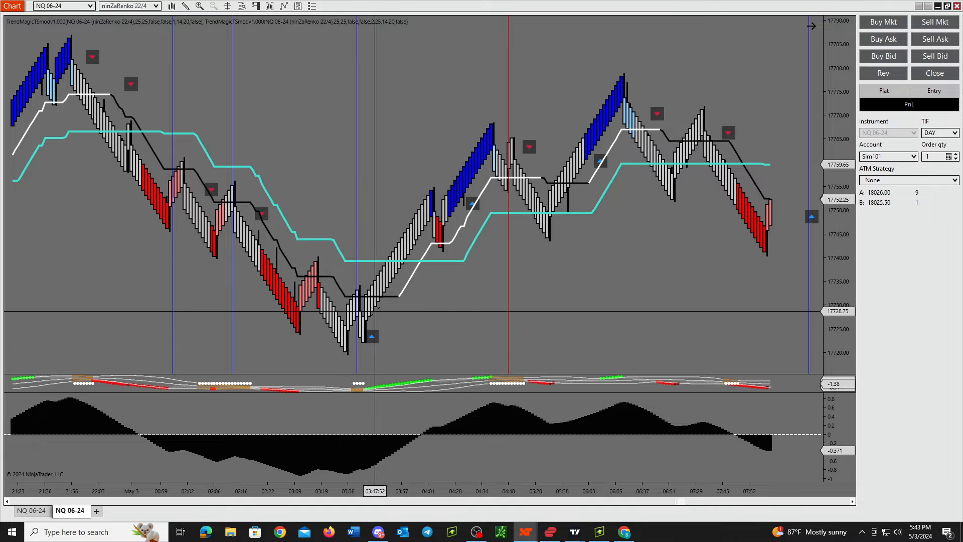
pyautogui.moveTo(413, 275)
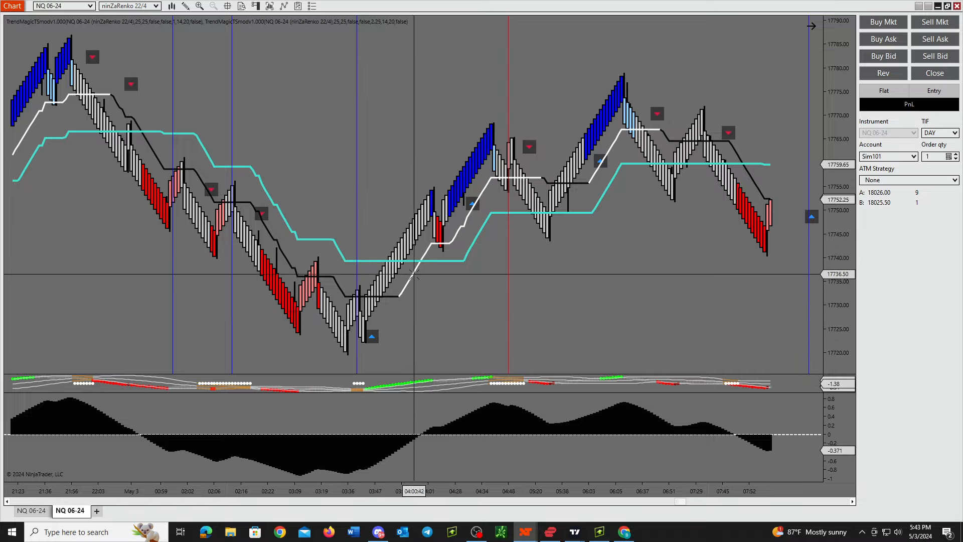
pyautogui.moveTo(417, 357)
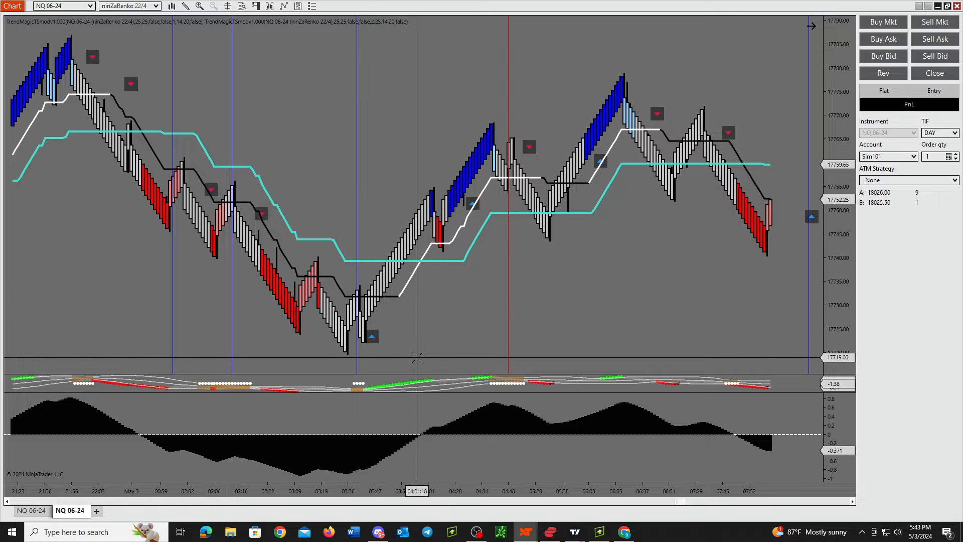
pyautogui.hscroll(-3)
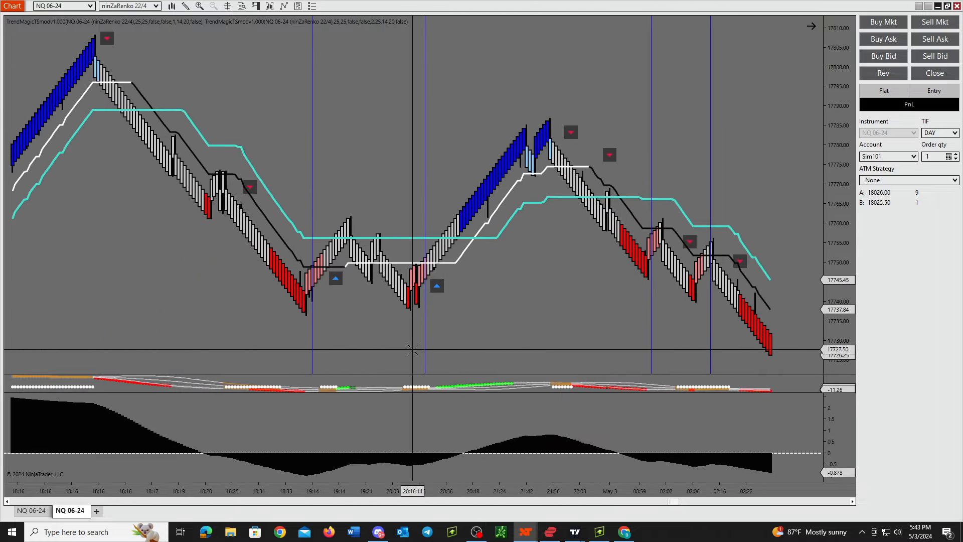
pyautogui.moveTo(371, 317)
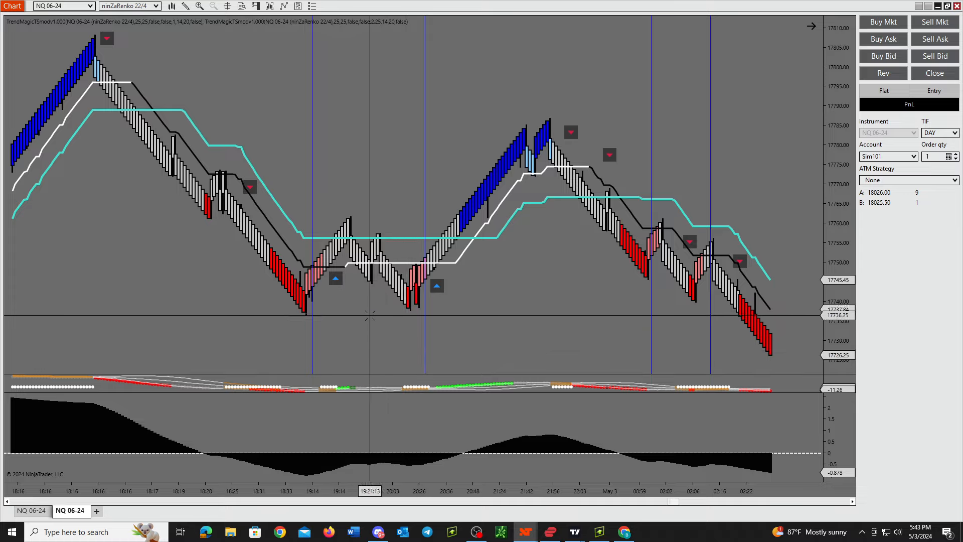
pyautogui.moveTo(303, 203)
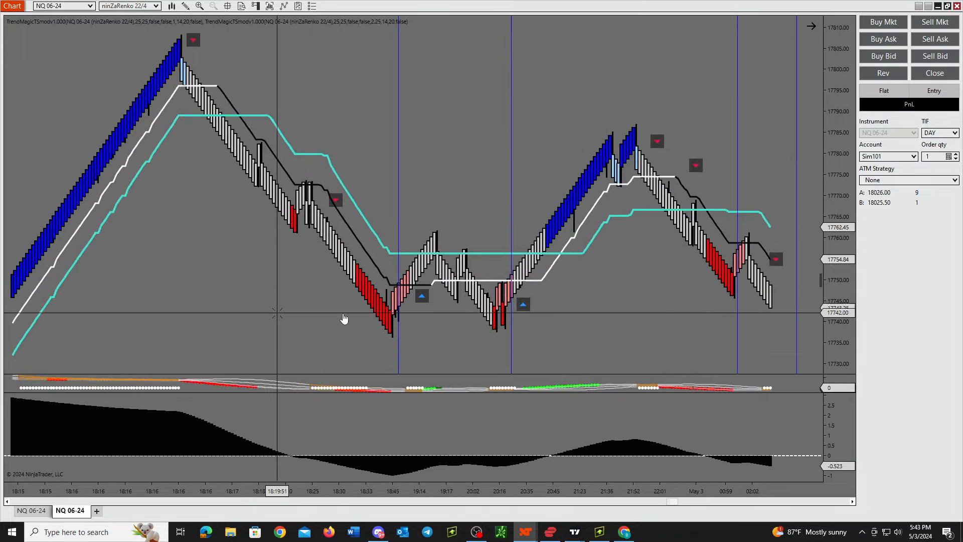
pyautogui.hscroll(3)
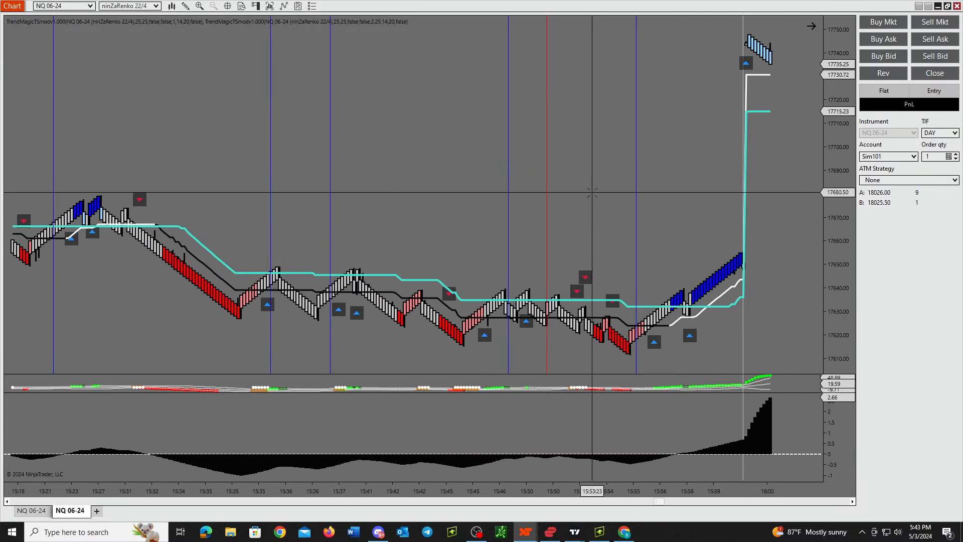
pyautogui.hscroll(3)
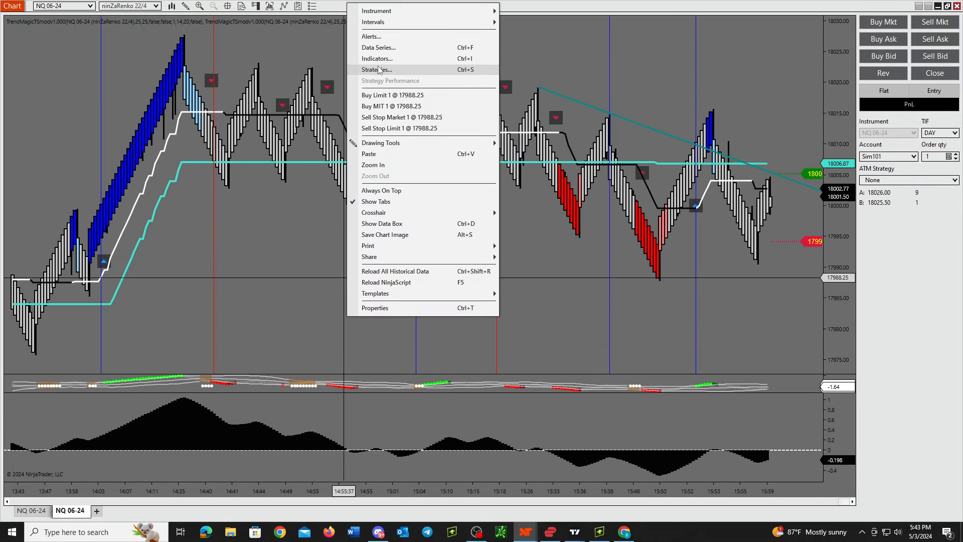
pyautogui.moveTo(377, 58)
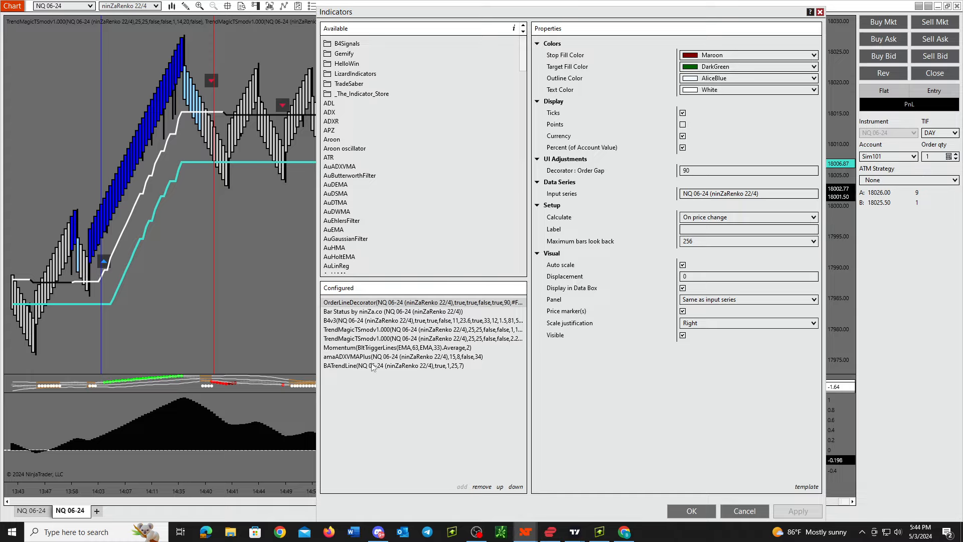
# - Review BATrendLine with strength 7, one trend line, alert on break enabled, and confirm with OK
pyautogui.click(393, 366)
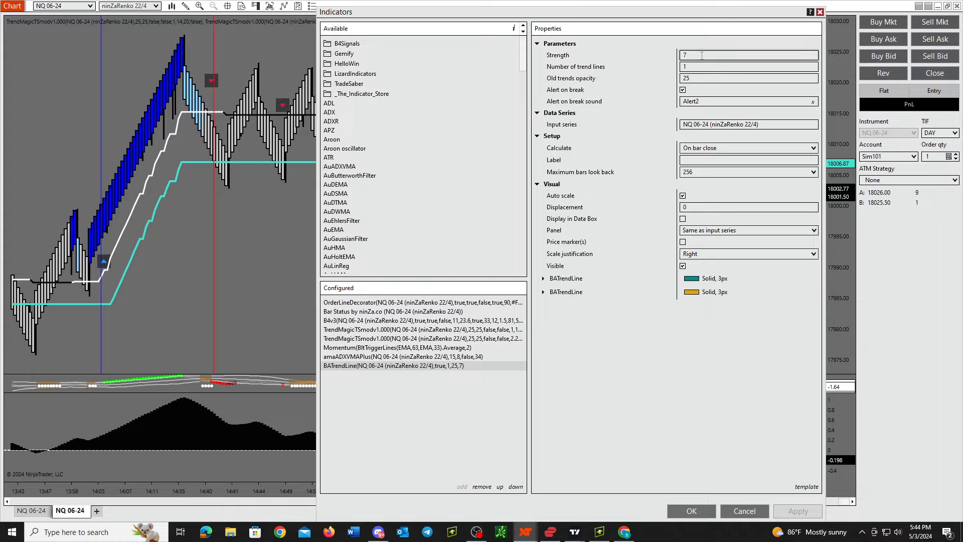
pyautogui.click(748, 67)
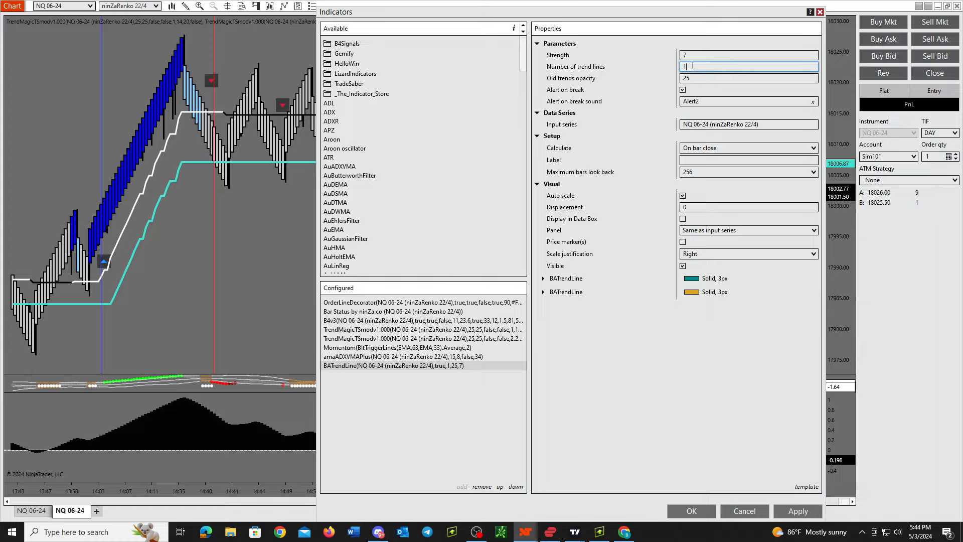
pyautogui.click(749, 55)
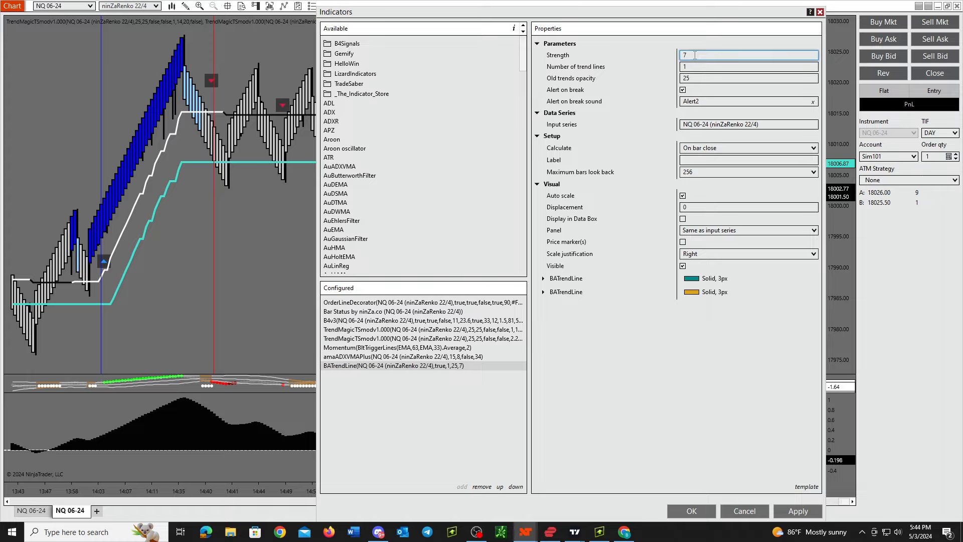
pyautogui.click(682, 90)
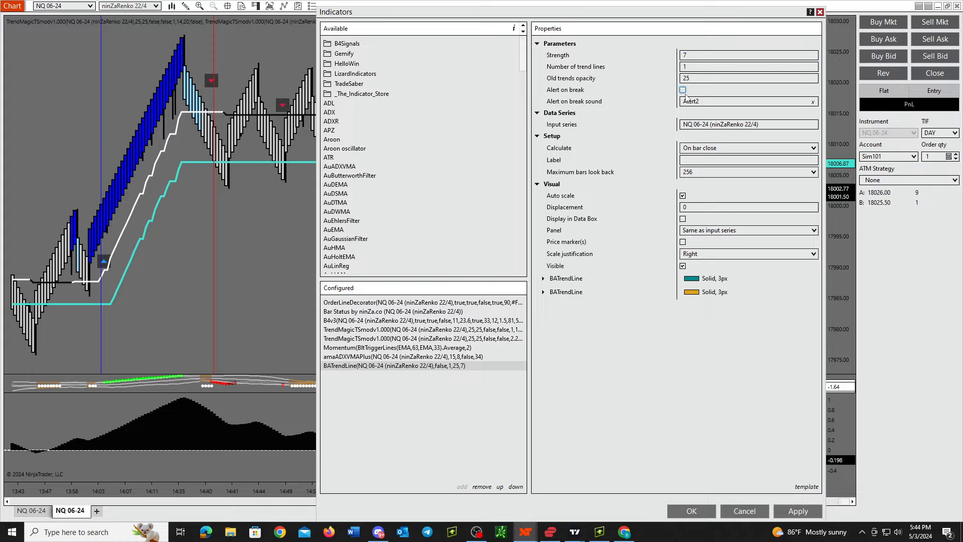
pyautogui.click(682, 90)
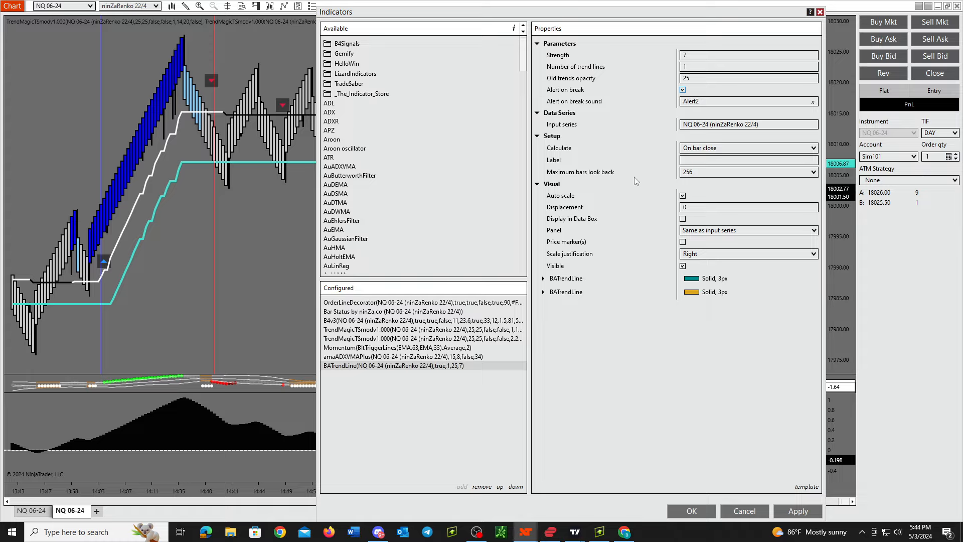
pyautogui.moveTo(187, 257)
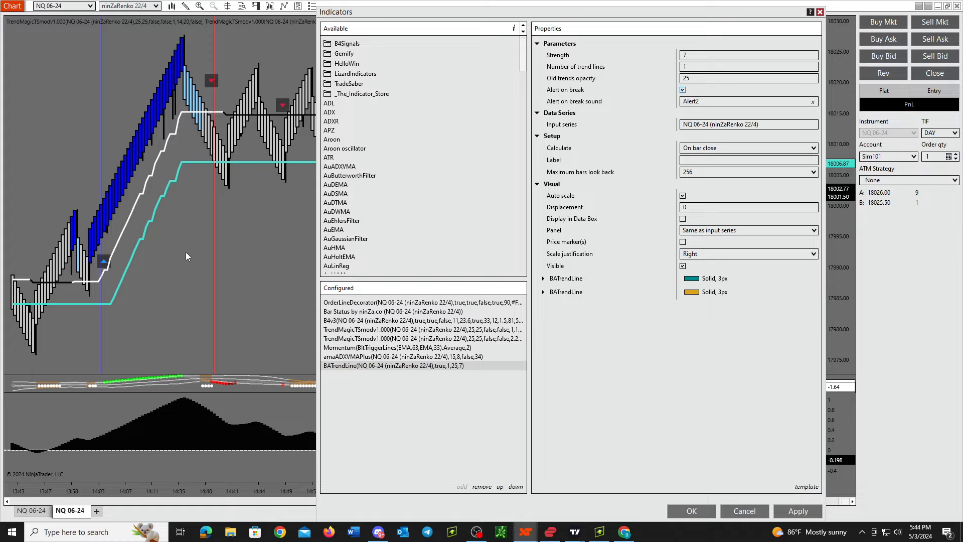
pyautogui.click(747, 101)
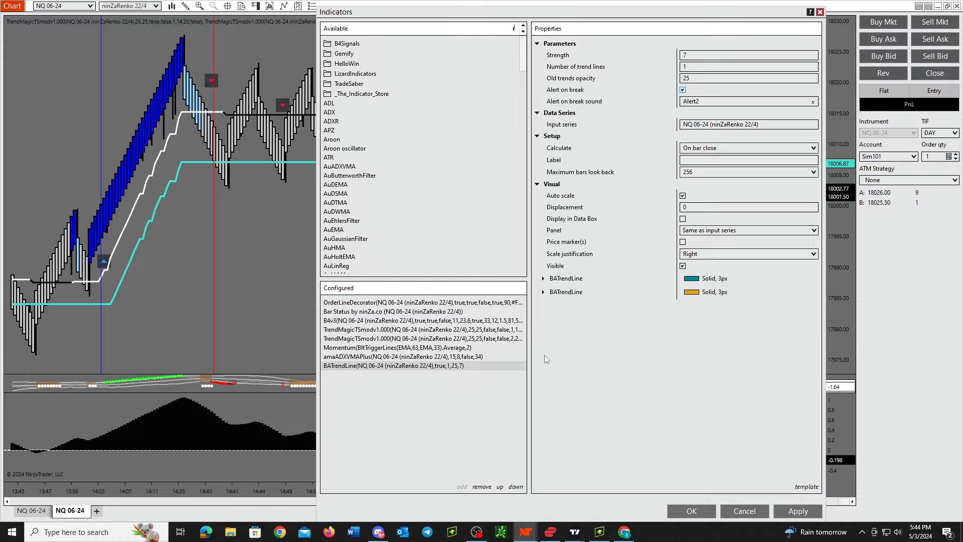
pyautogui.moveTo(583, 370)
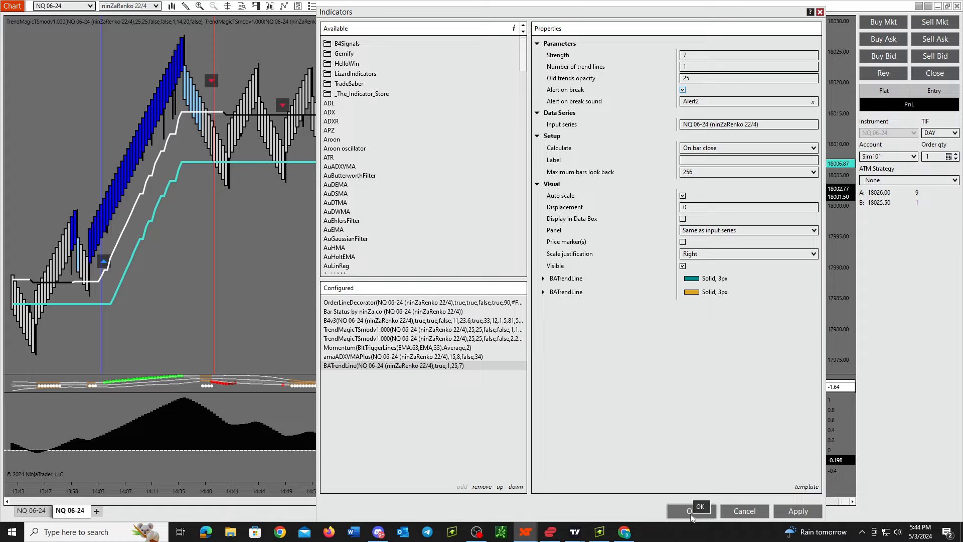
pyautogui.click(691, 510)
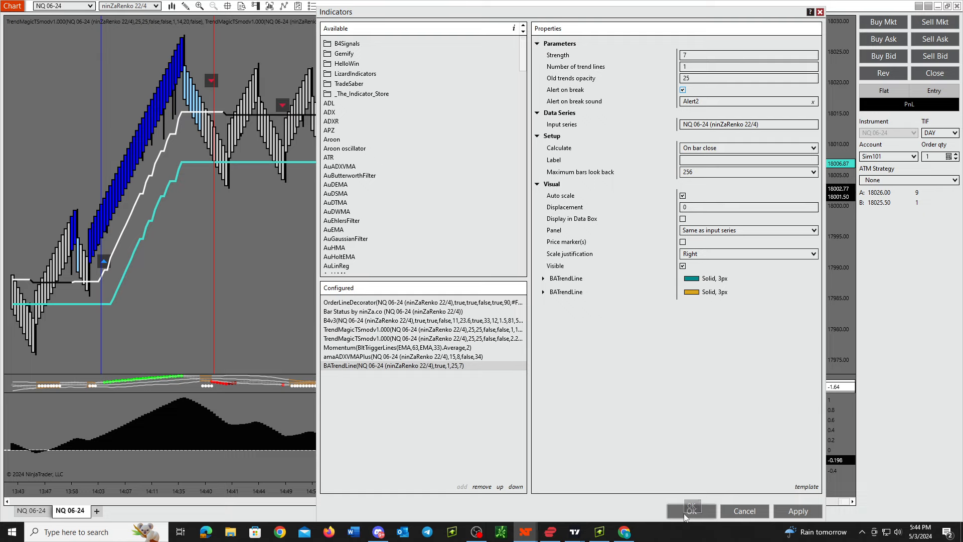